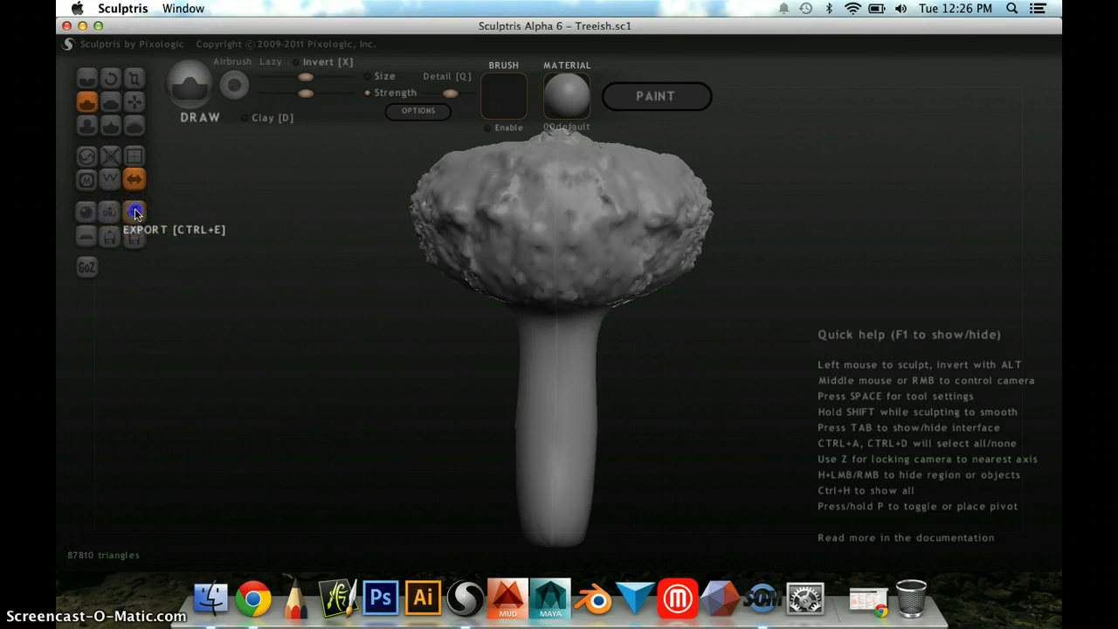
Export the tree model from Sculptris as TreeHouse into the Documents folder.
left_click(132, 214)
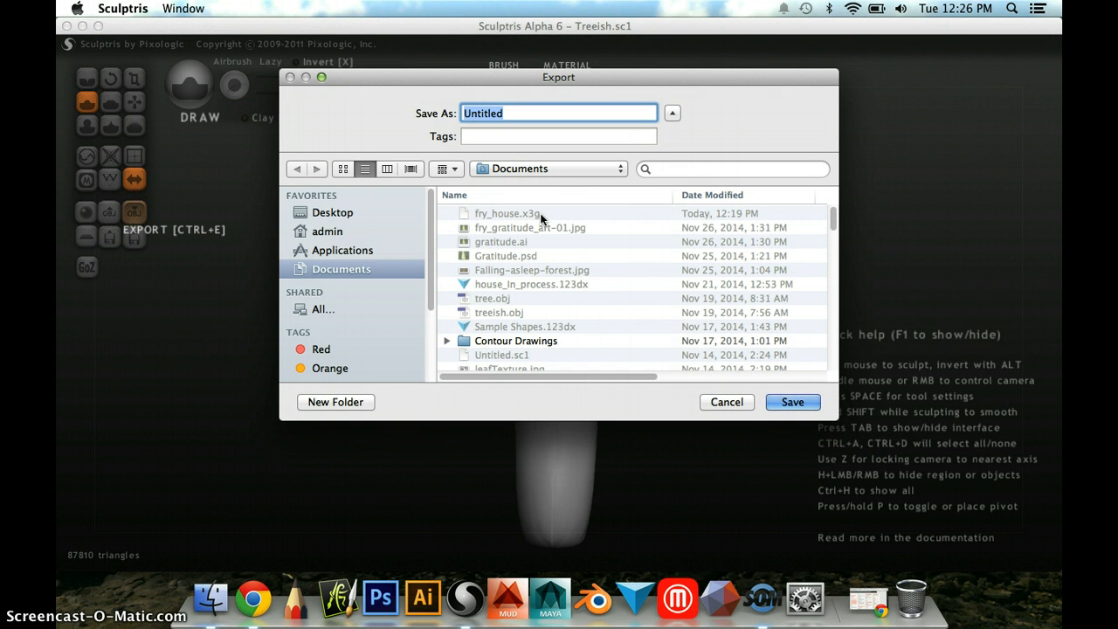
type("TreeHouse")
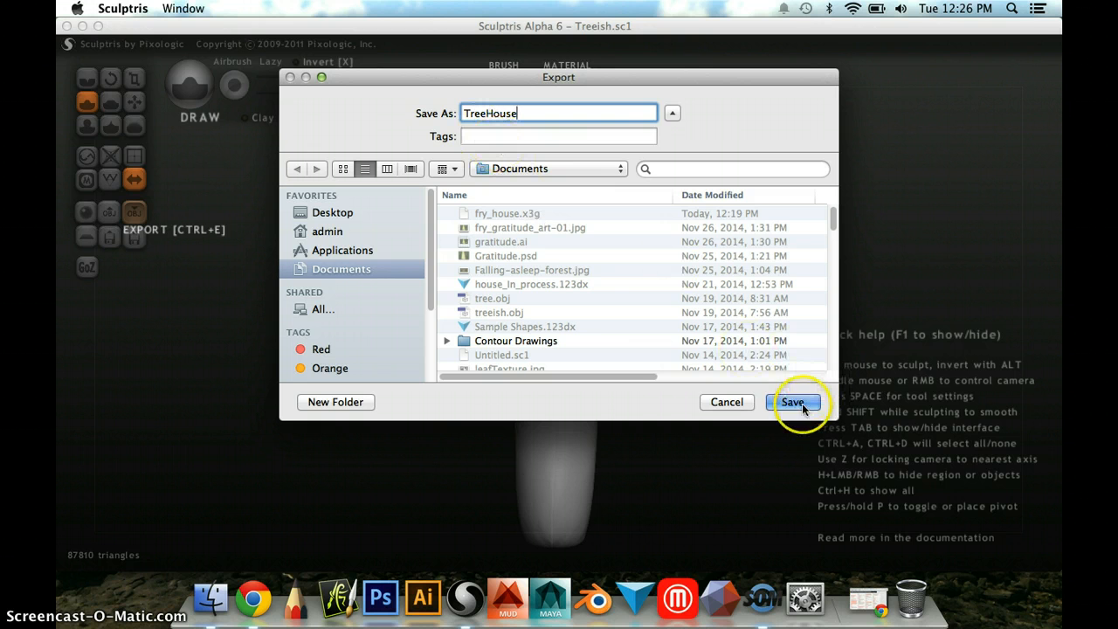
left_click(791, 401)
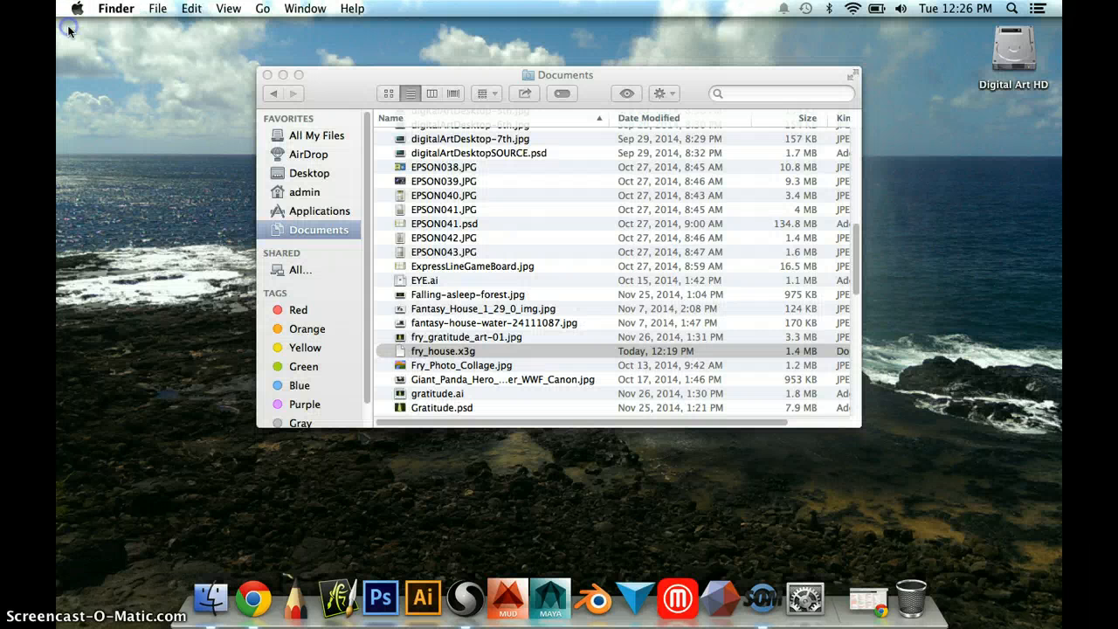
mouse_move(636, 598)
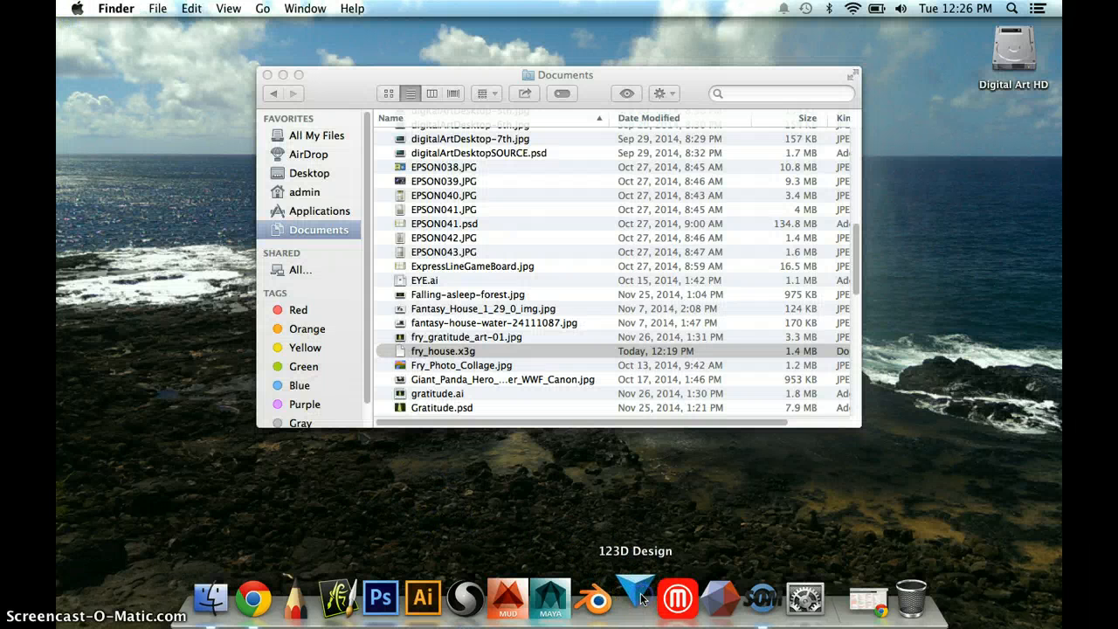
mouse_move(639, 499)
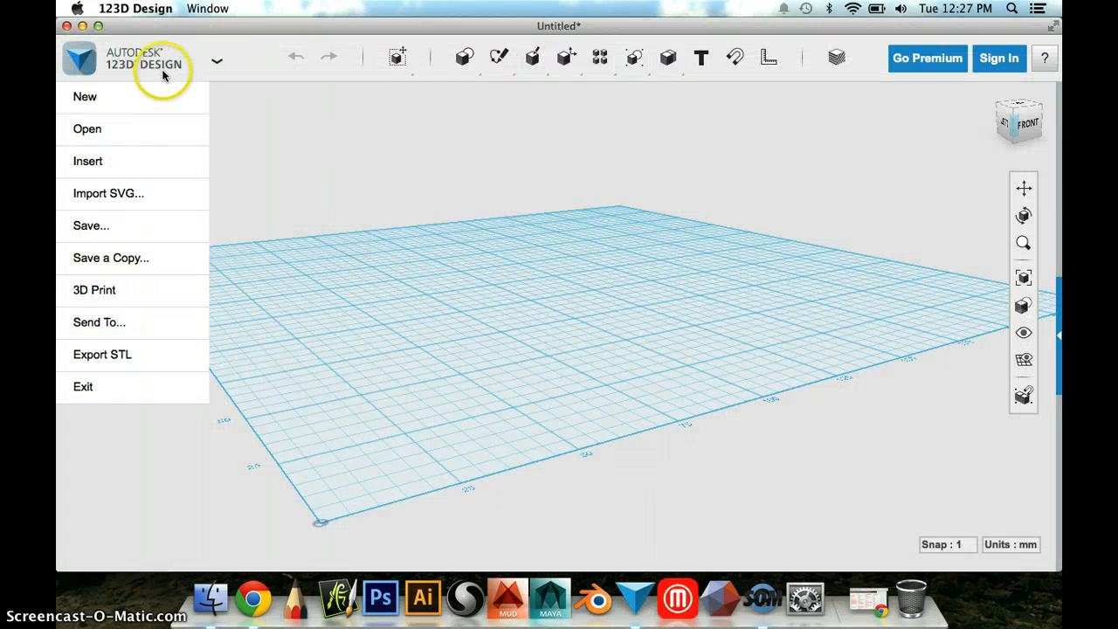
mouse_move(115, 161)
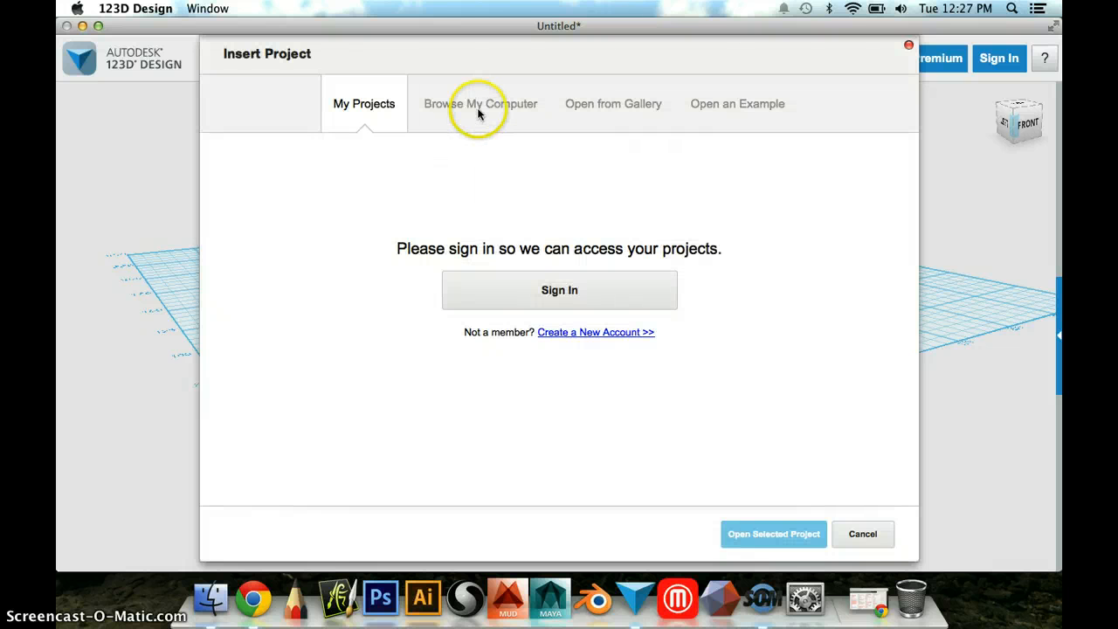
Insert TreeHouse.obj from Documents into the empty 123D Design scene.
left_click(480, 103)
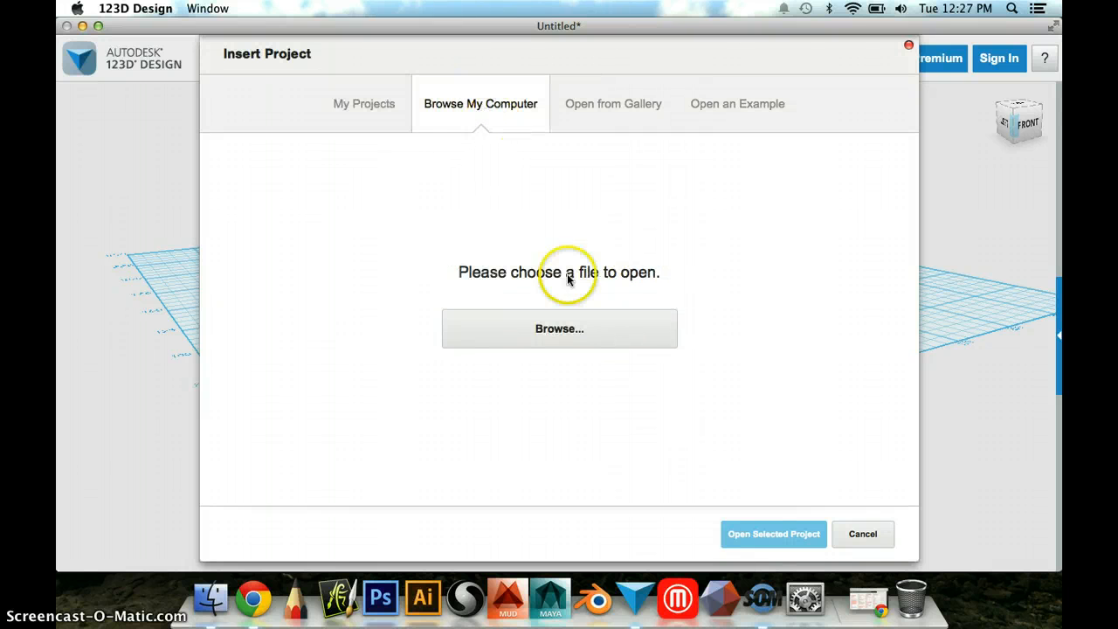
left_click(863, 535)
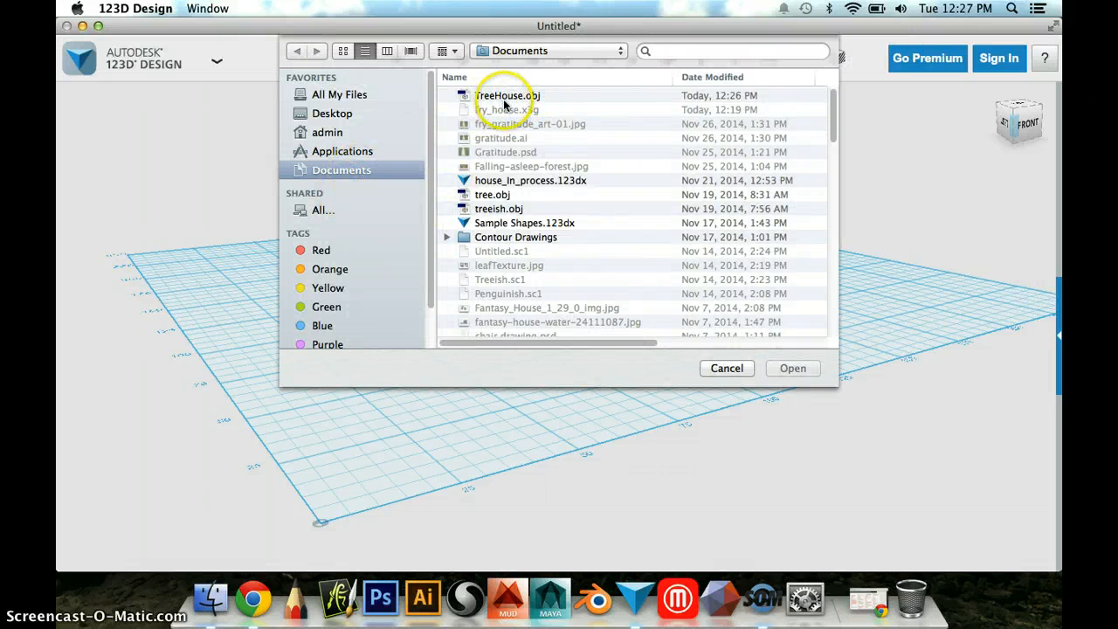
left_click(506, 95)
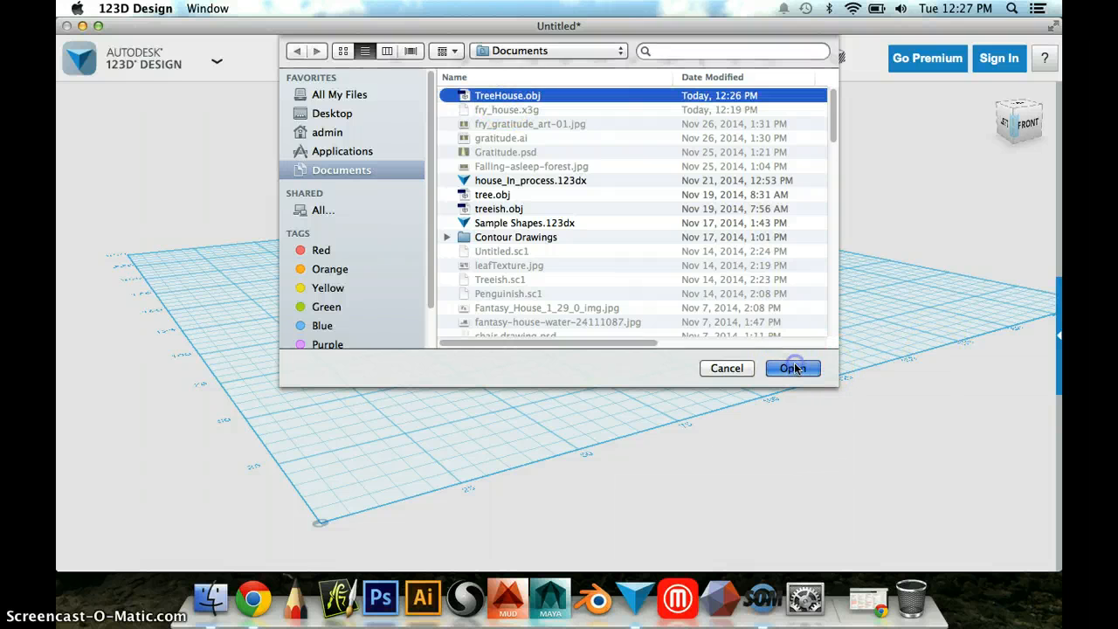
left_click(791, 366)
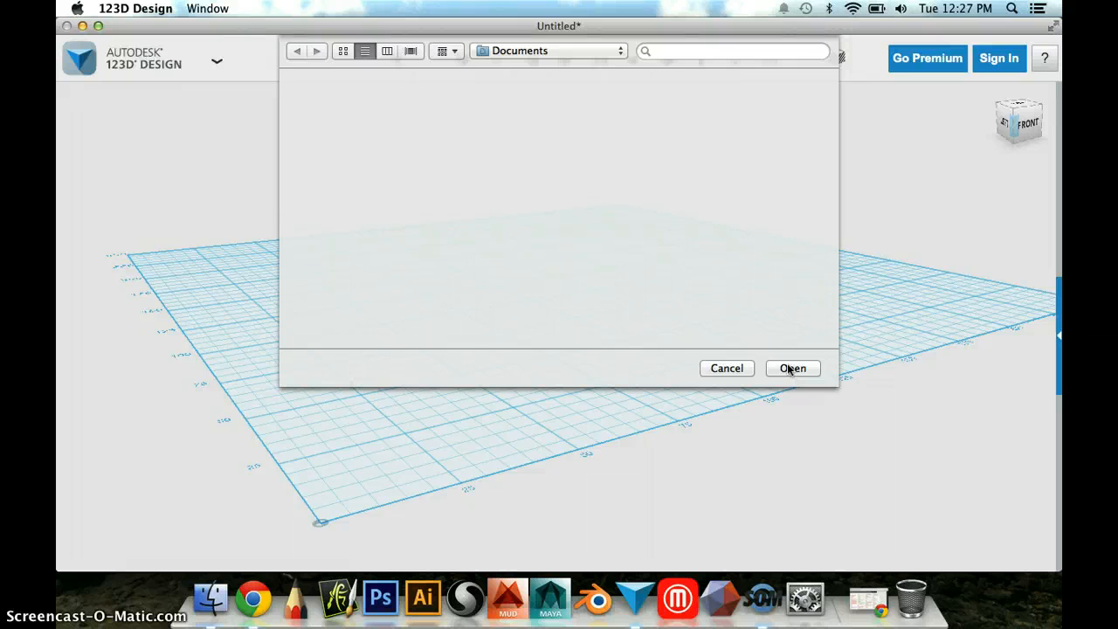
left_click(793, 367)
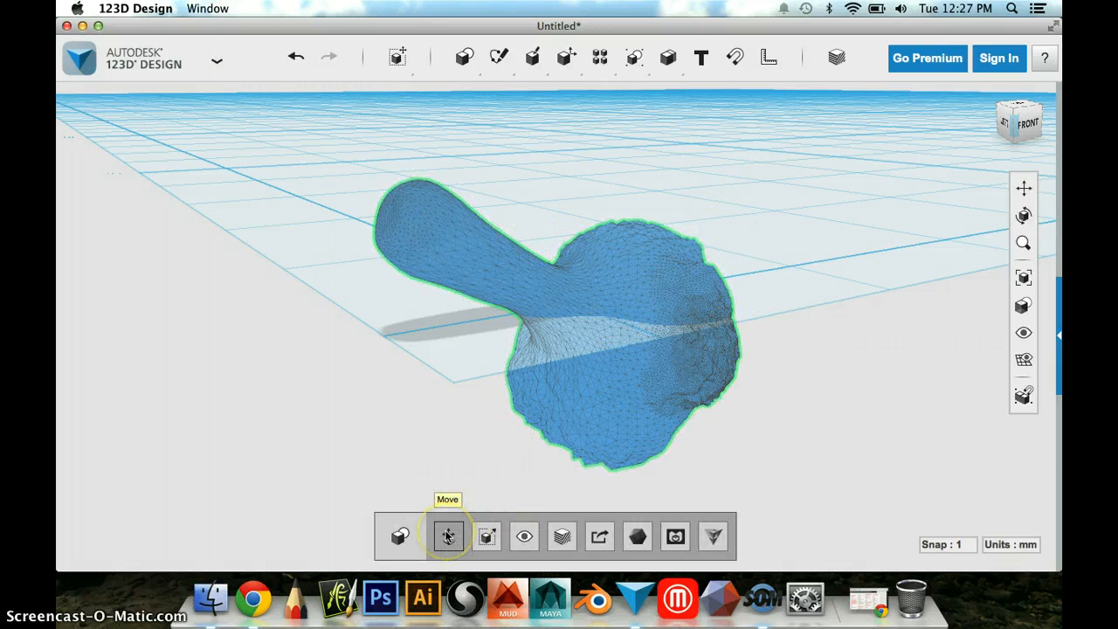
Reorient the imported tree upright with Move, then deselect it.
left_click(447, 535)
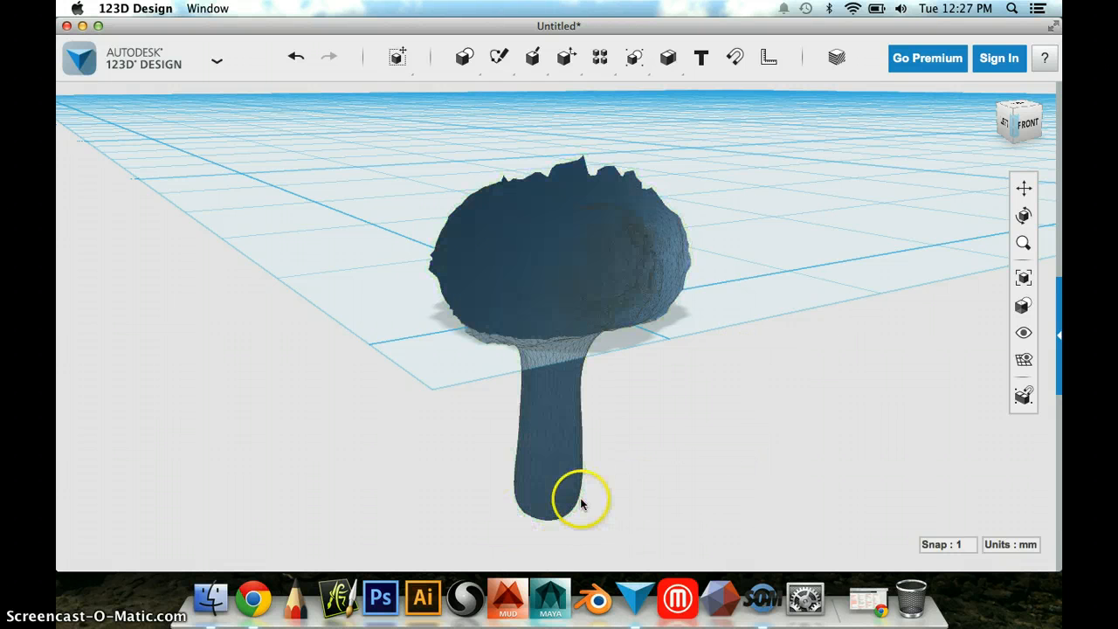
left_click(583, 505)
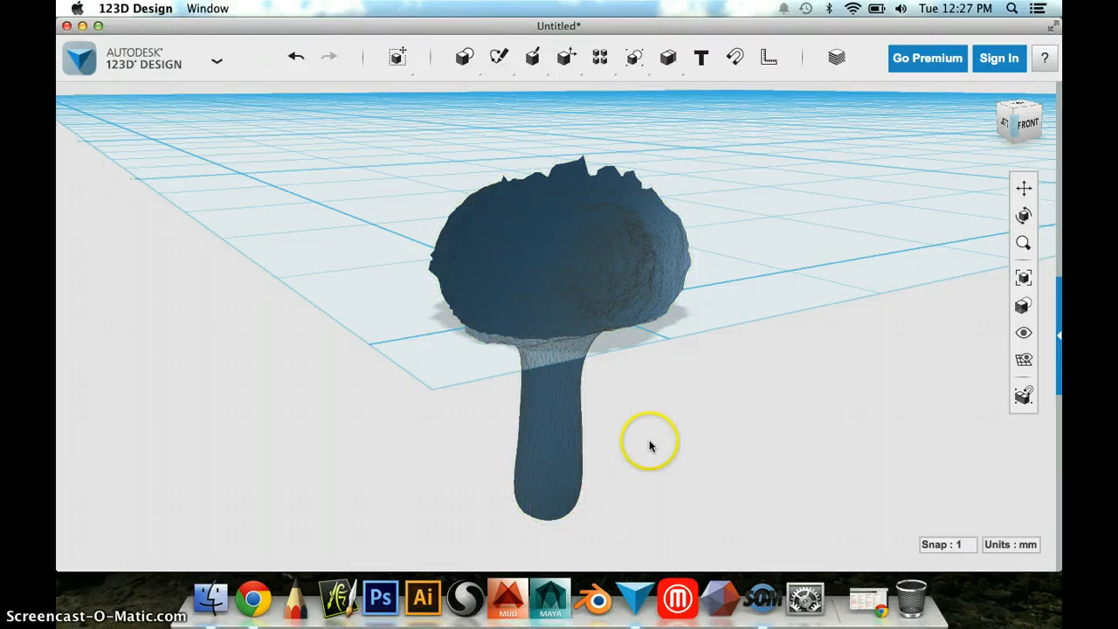
Place a Box primitive and scale it uniformly by a factor of 0.5.
left_click(464, 58)
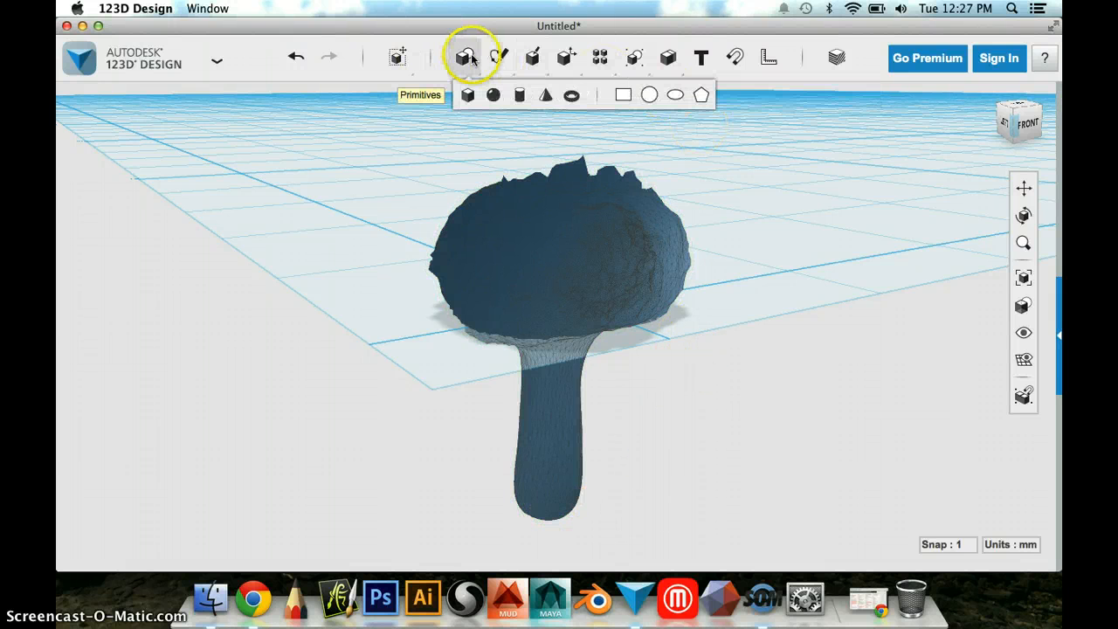
left_click(468, 94)
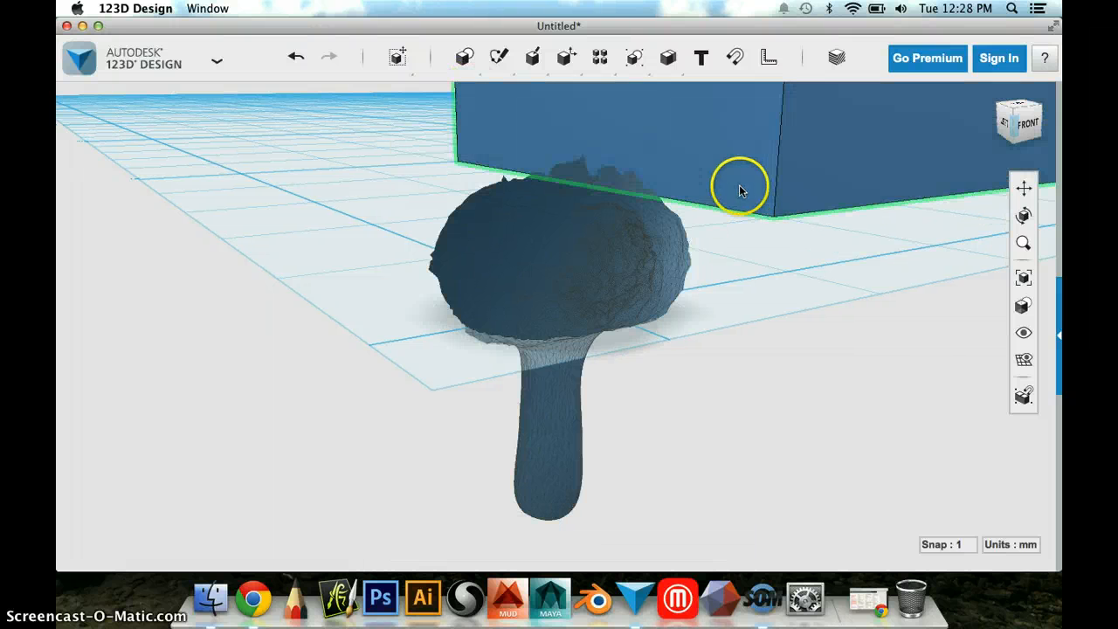
left_click(739, 185)
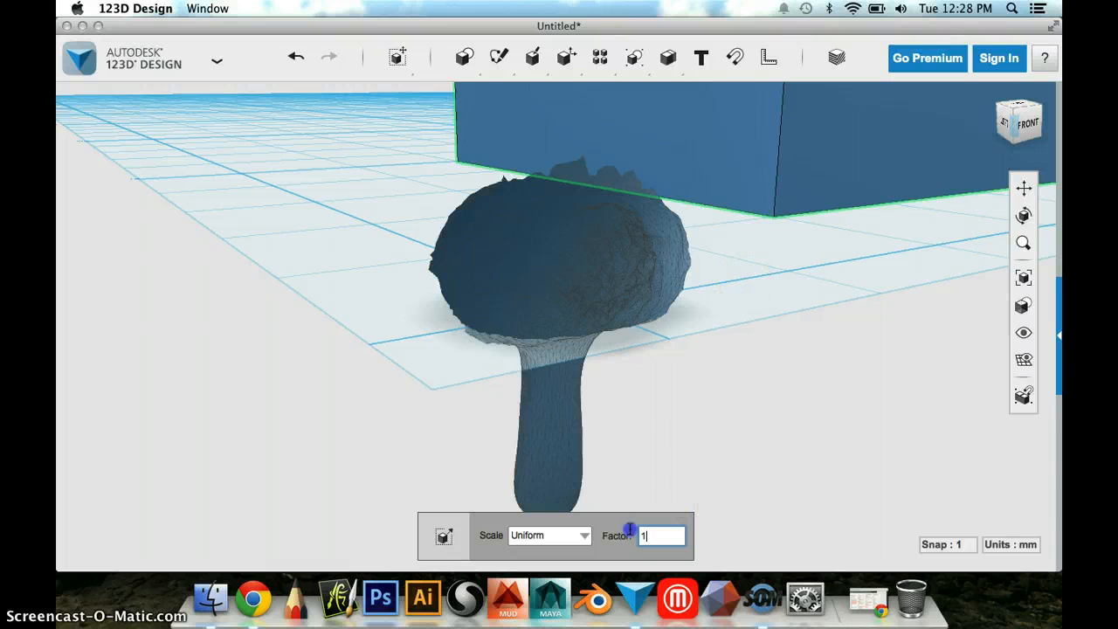
type("0.5")
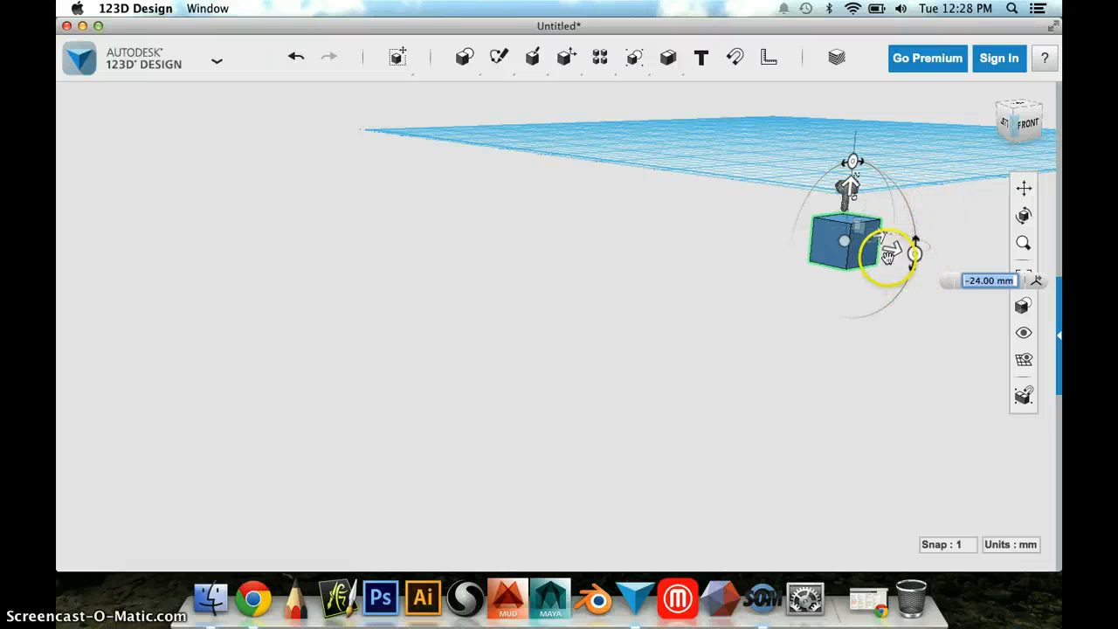
Shift the box sideways and down, then slide it under the tree from the Left view.
left_click_drag(890, 253, 908, 253)
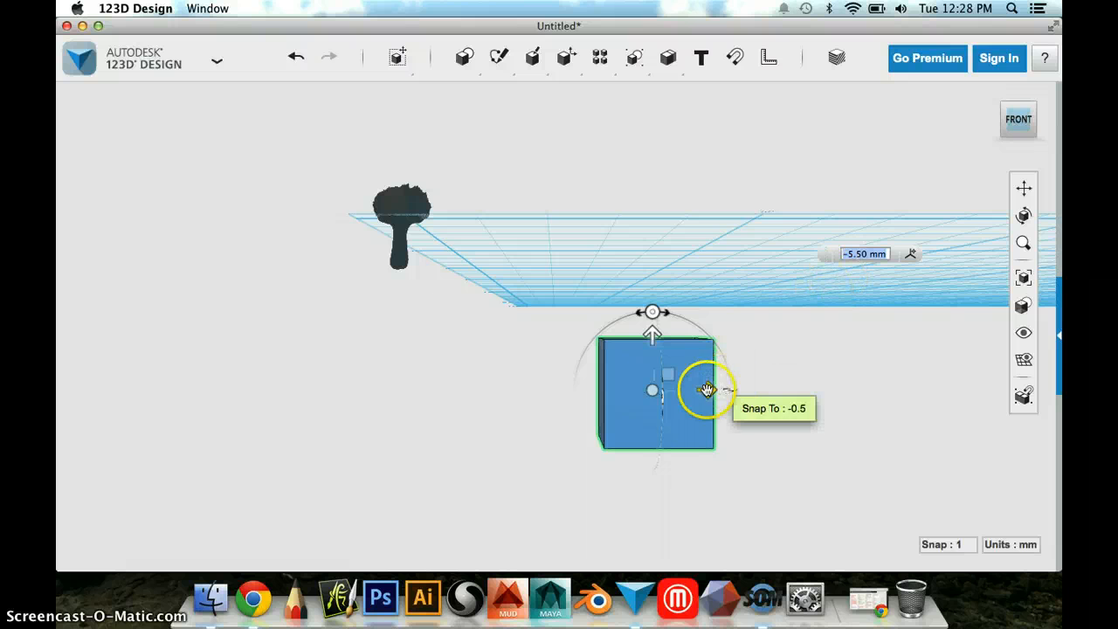
left_click_drag(707, 389, 475, 389)
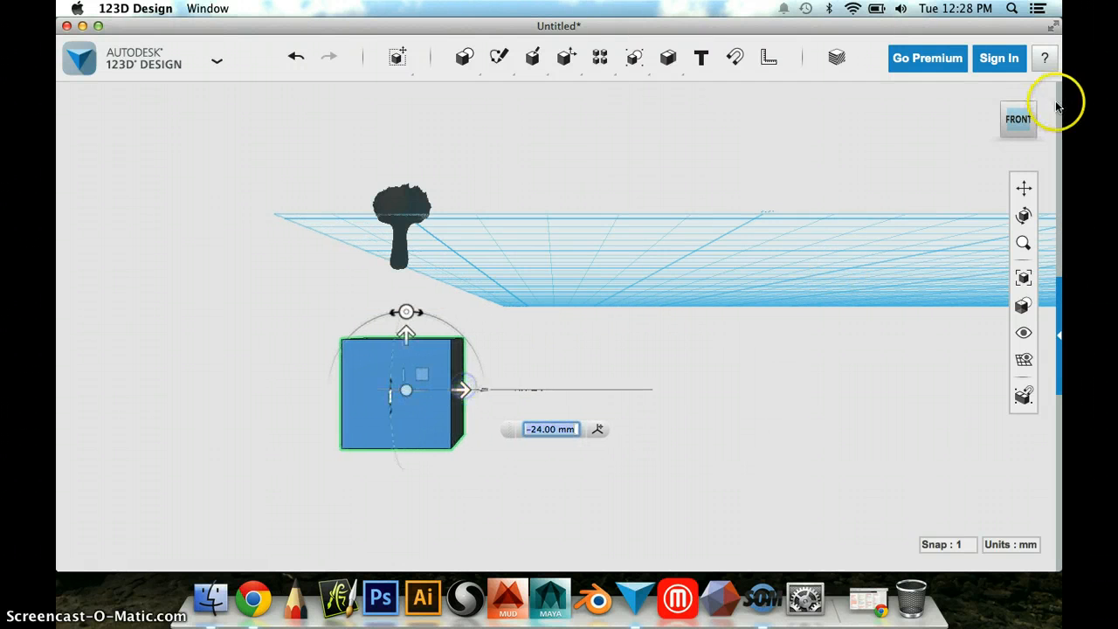
left_click(1016, 119)
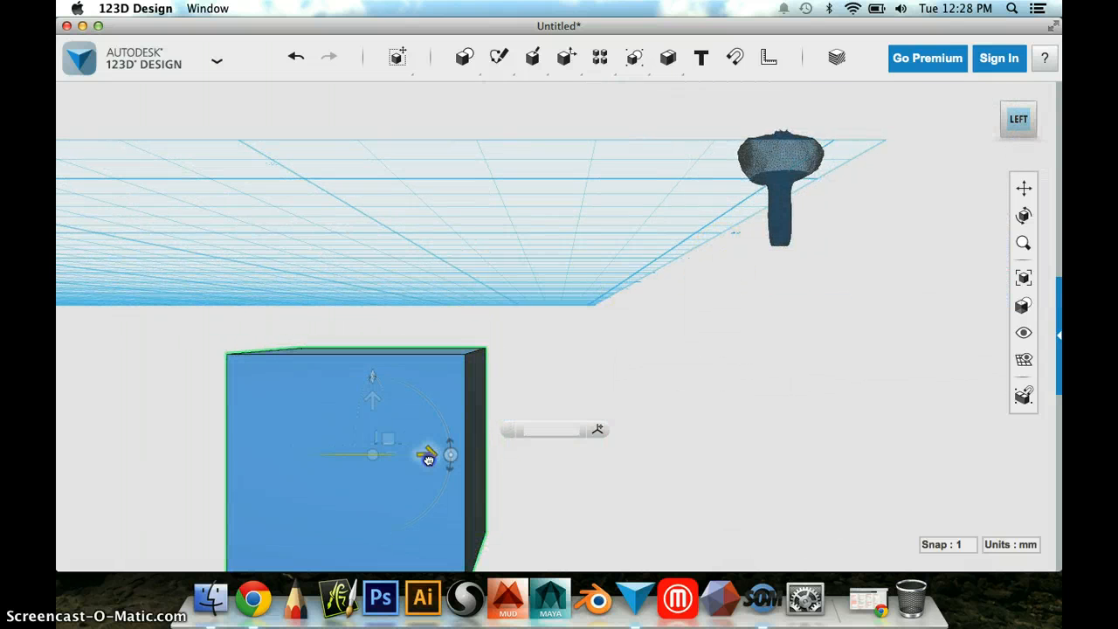
left_click_drag(428, 454, 829, 454)
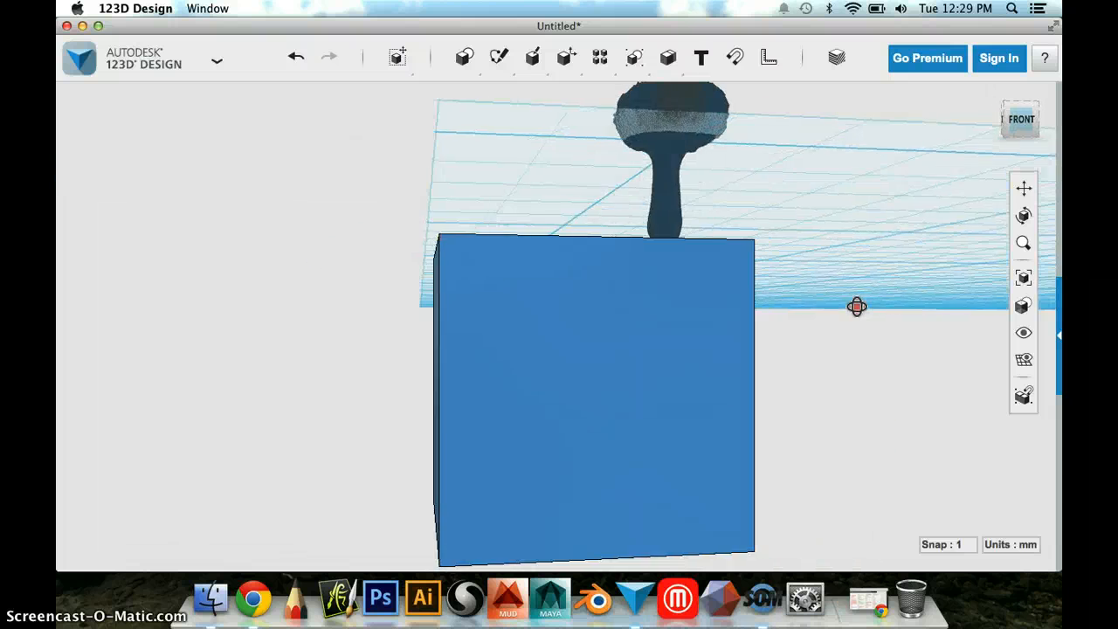
Reselect the box and line it up directly beneath the tree trunk.
left_click(618, 339)
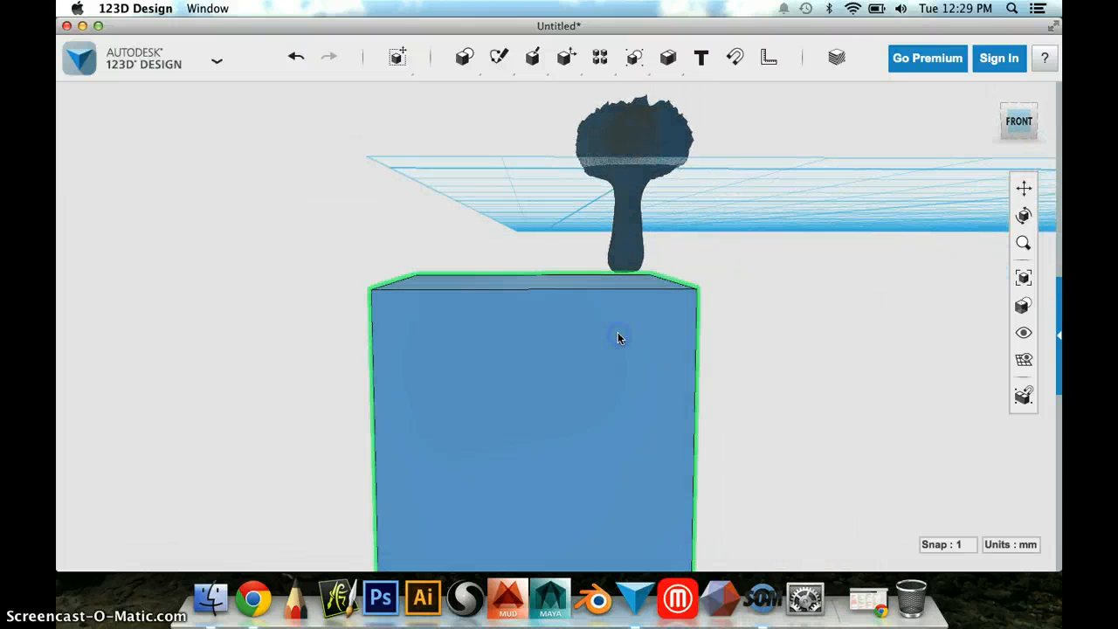
left_click(618, 338)
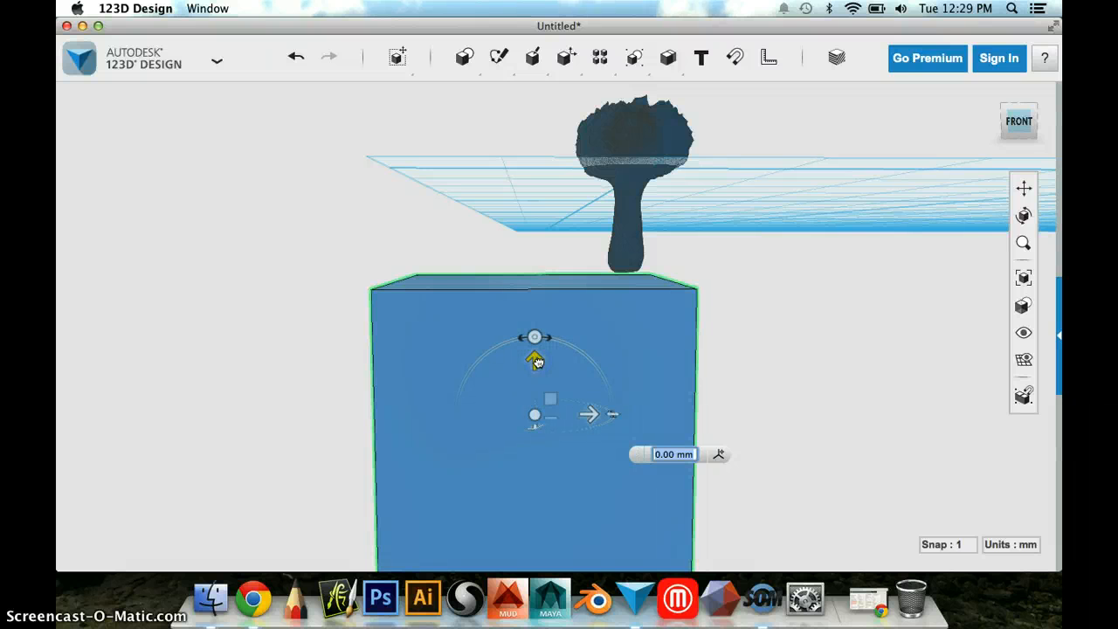
left_click_drag(538, 362, 568, 391)
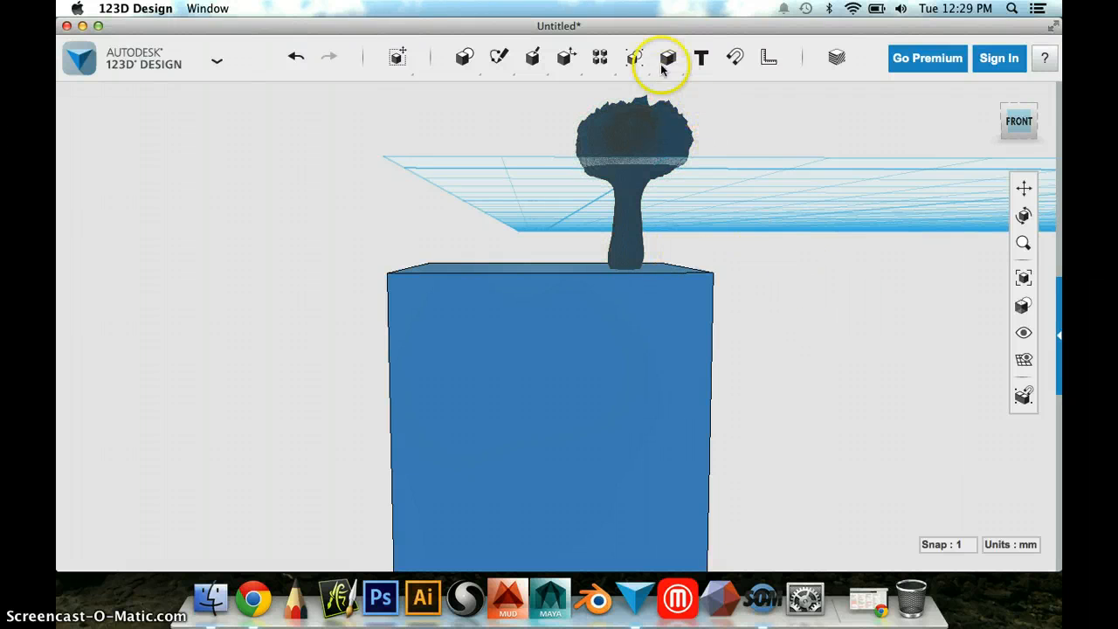
mouse_move(700, 59)
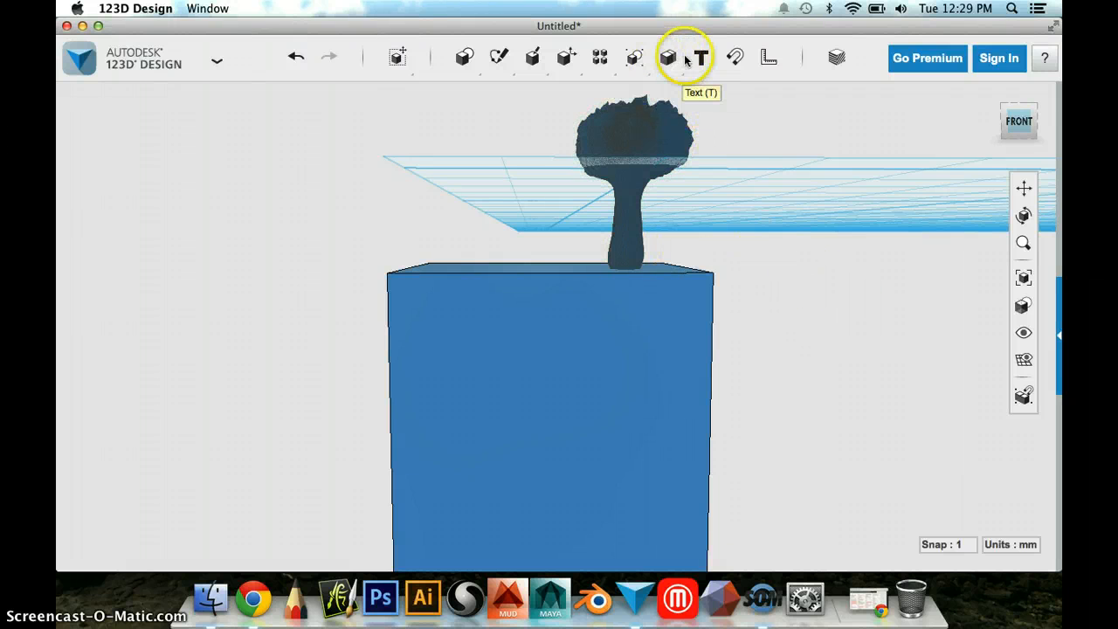
Subtract the box from the tree via Combine > Subtract, accepting the Mesh Boolean warning.
left_click(667, 57)
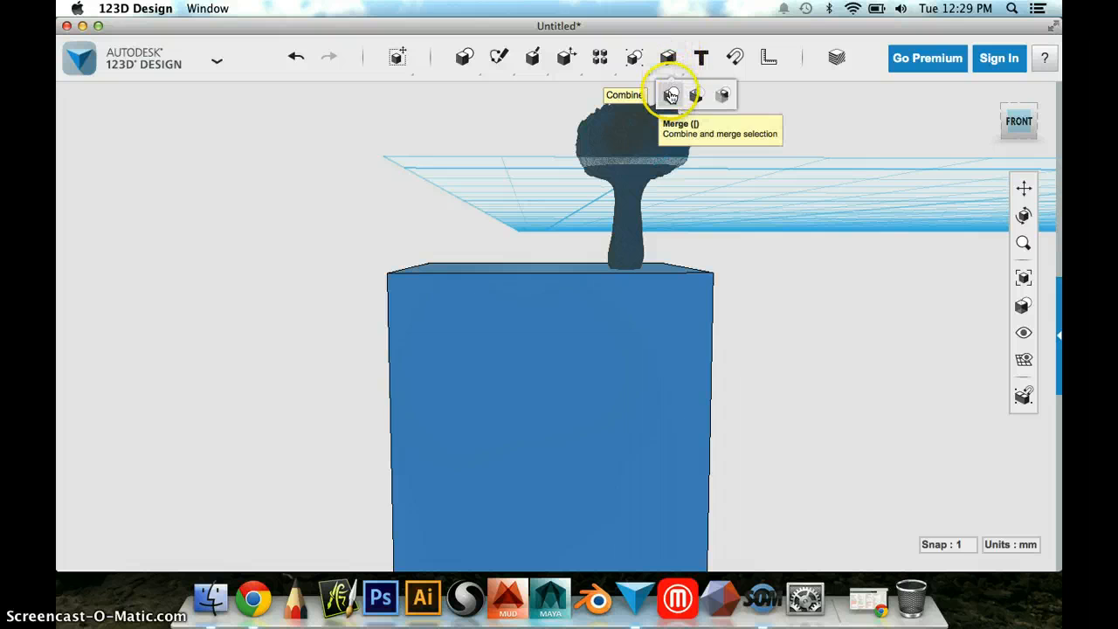
mouse_move(697, 94)
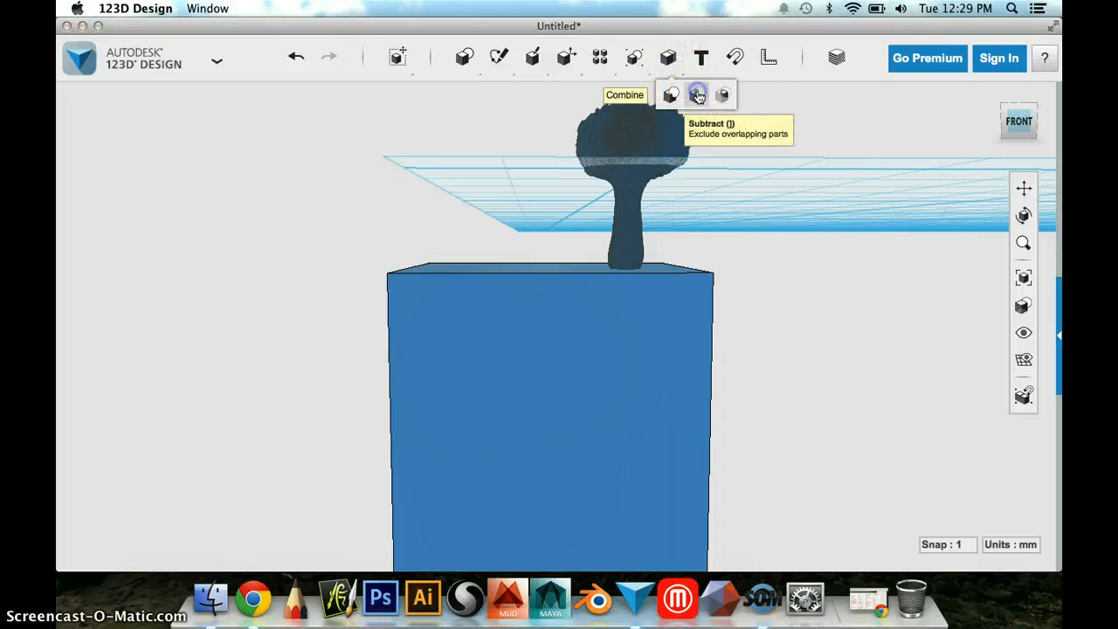
left_click(698, 94)
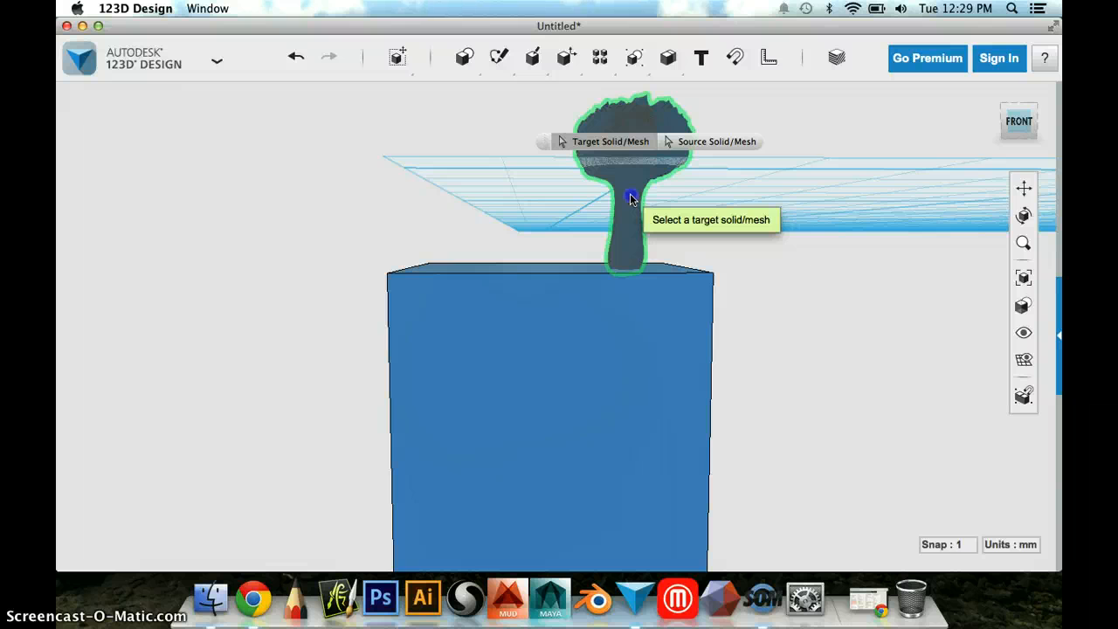
left_click(628, 131)
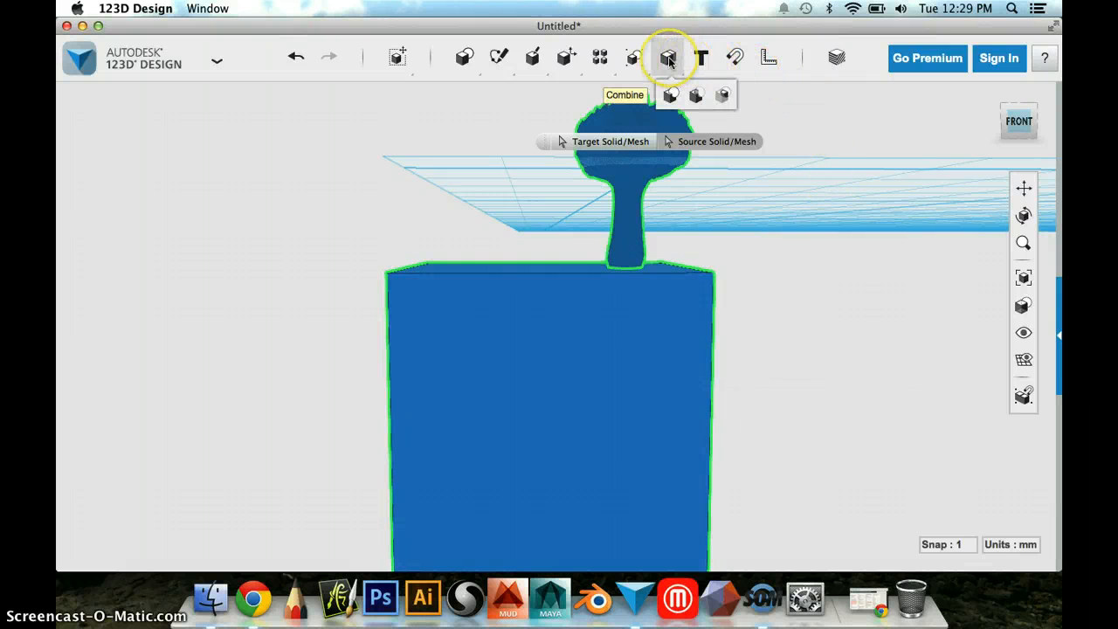
left_click(667, 57)
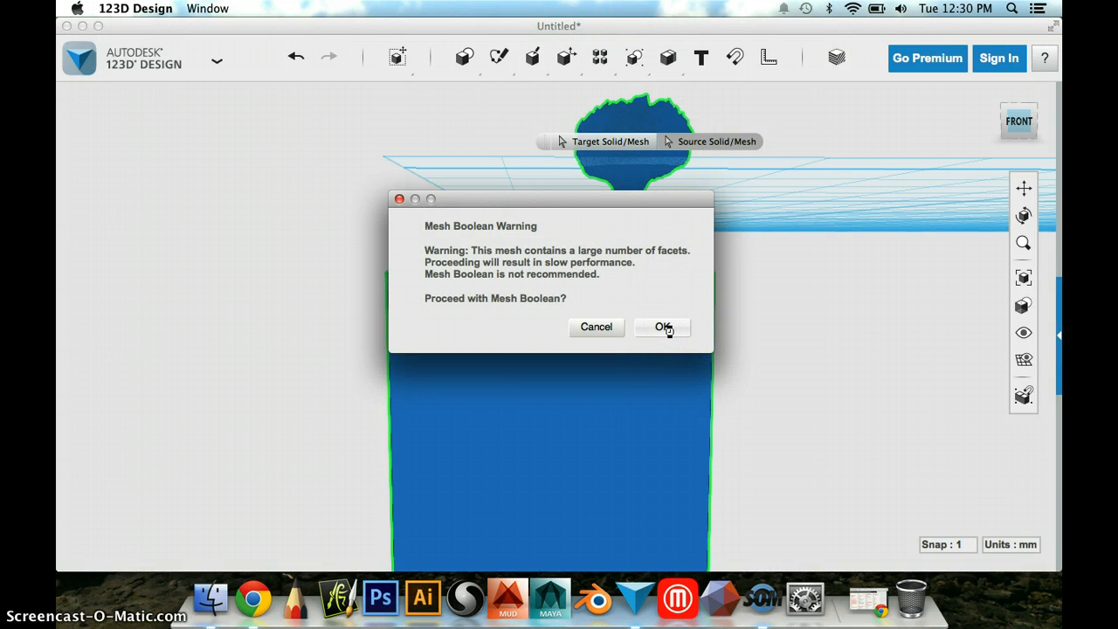
left_click(664, 326)
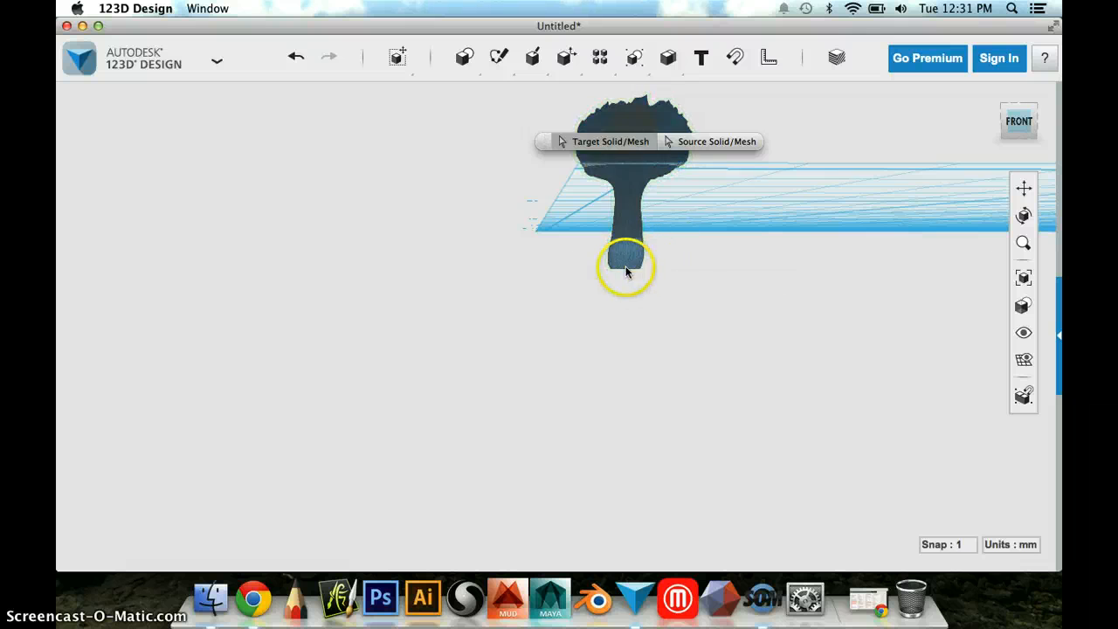
mouse_move(639, 269)
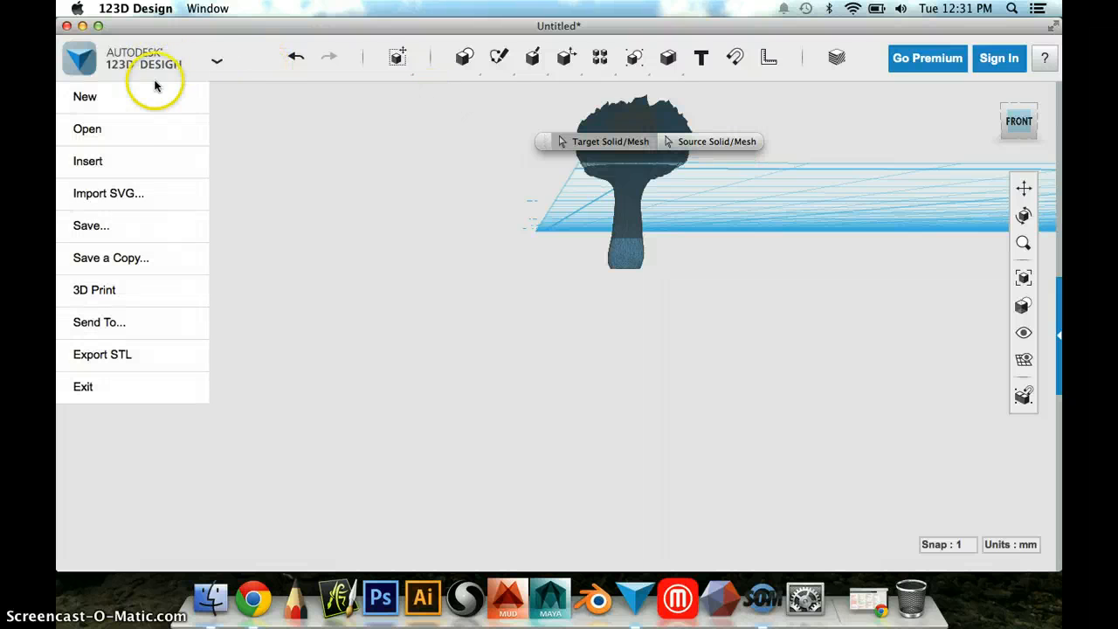
mouse_move(96, 290)
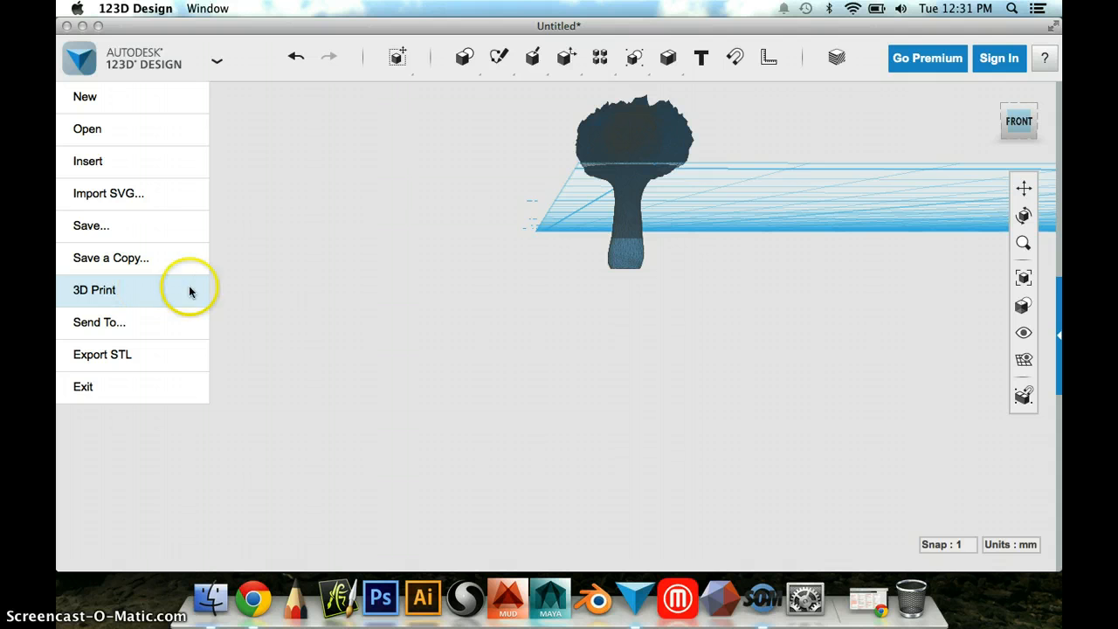
mouse_move(720, 597)
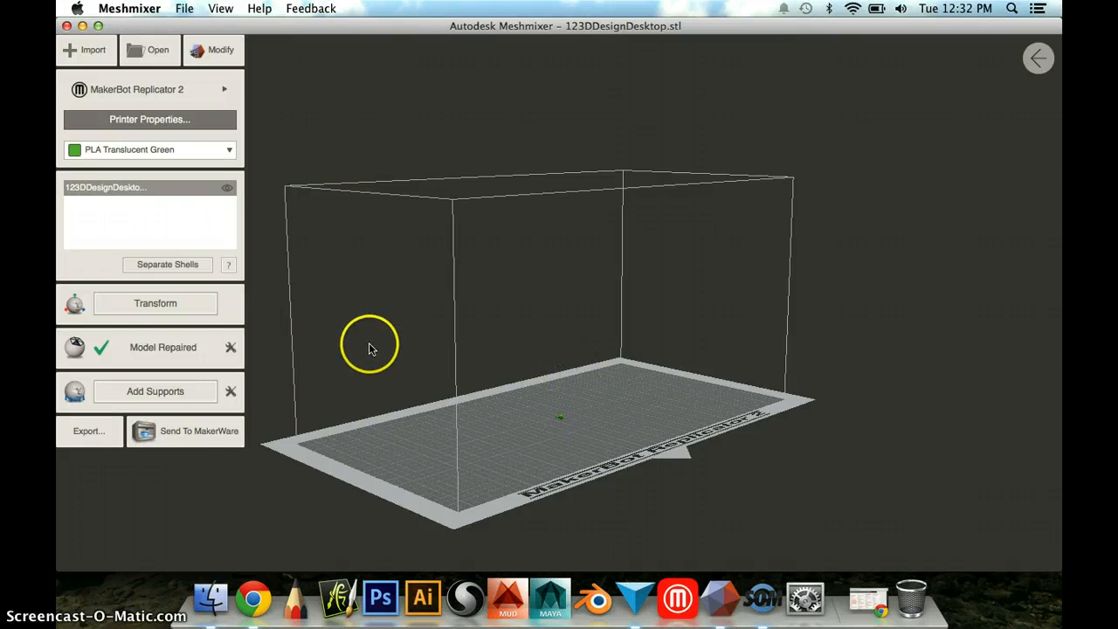
mouse_move(166, 346)
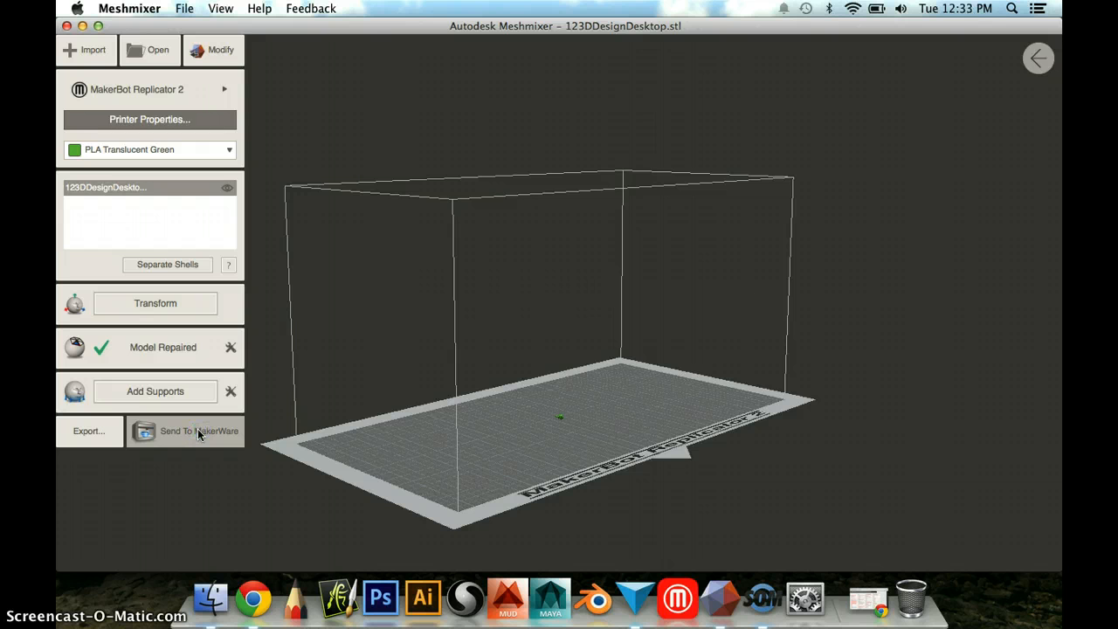
Send the tree model from Meshmixer to MakerWare.
left_click(199, 430)
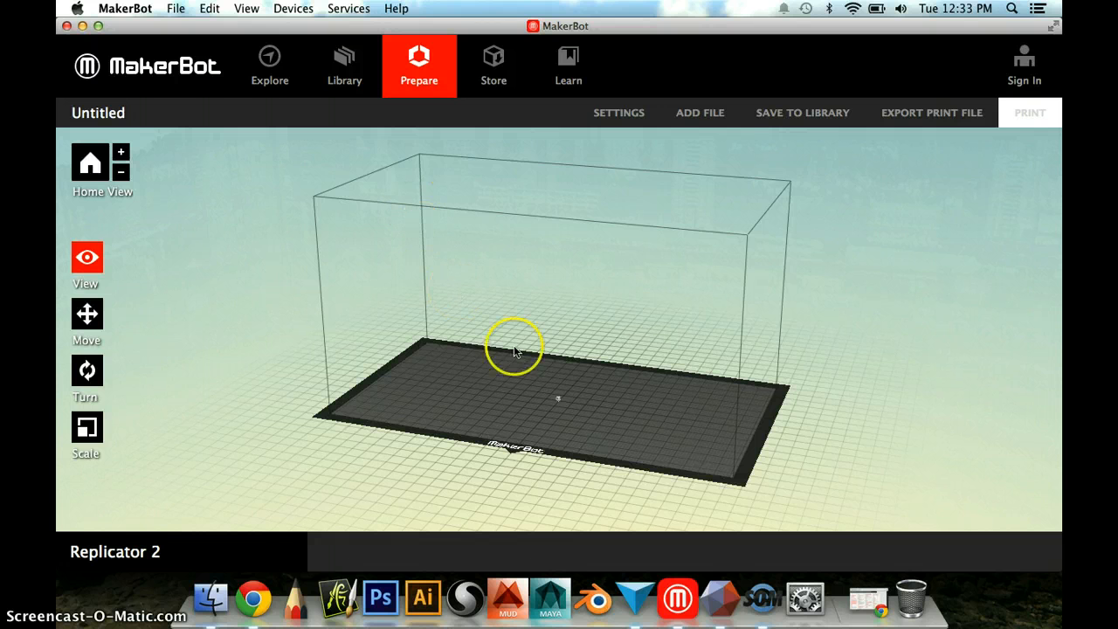
mouse_move(557, 403)
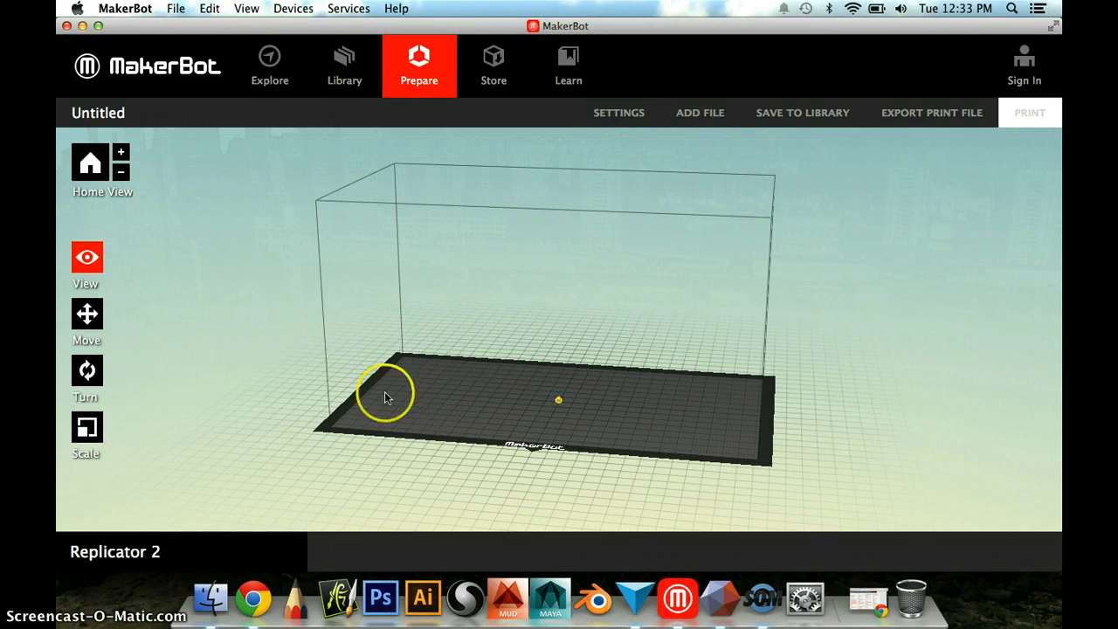
Scale the tree uniformly so its Y size is 50 mm.
left_click(86, 426)
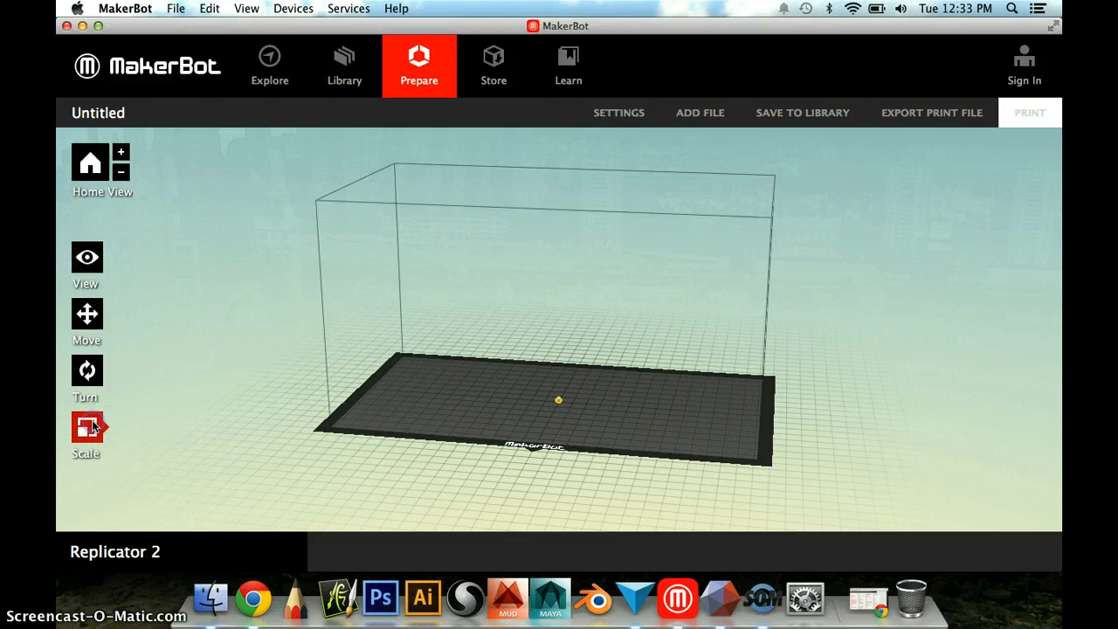
left_click(87, 426)
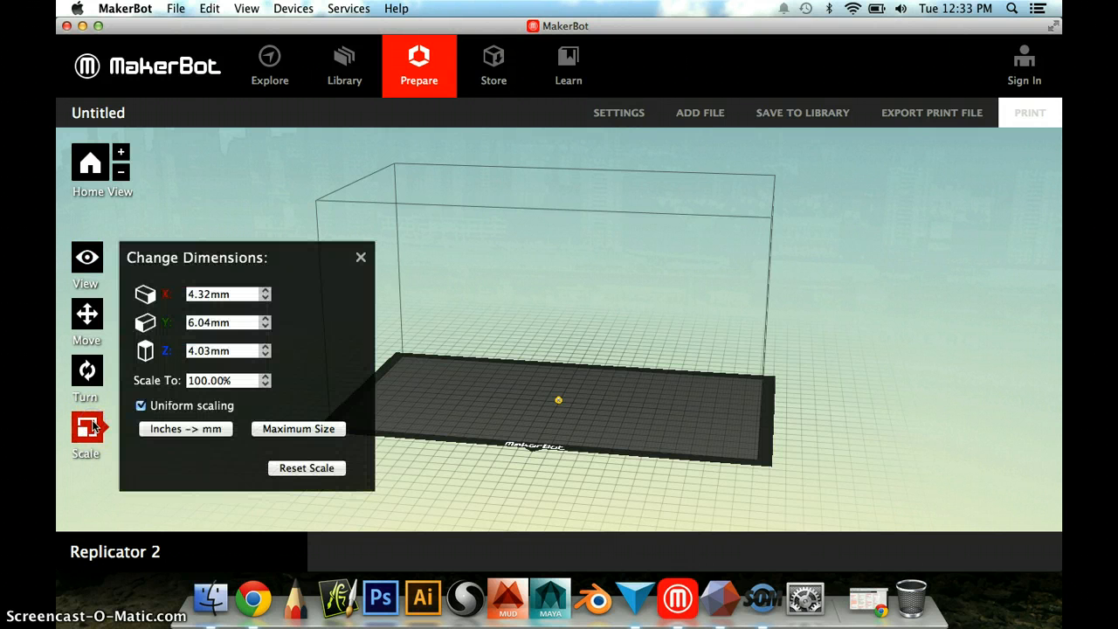
left_click(227, 294)
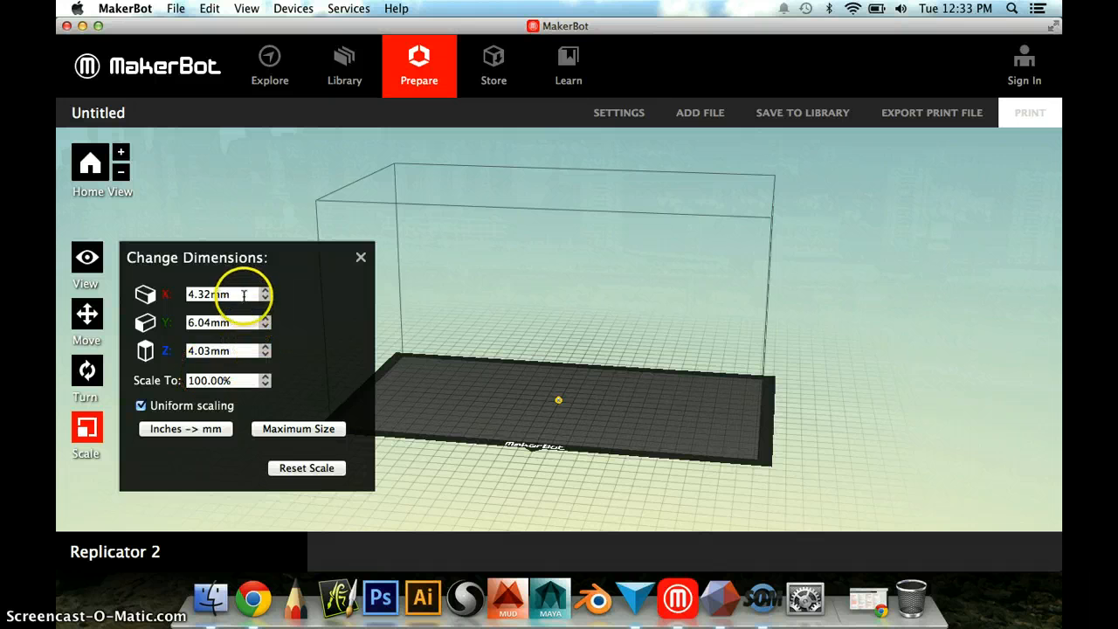
mouse_move(228, 321)
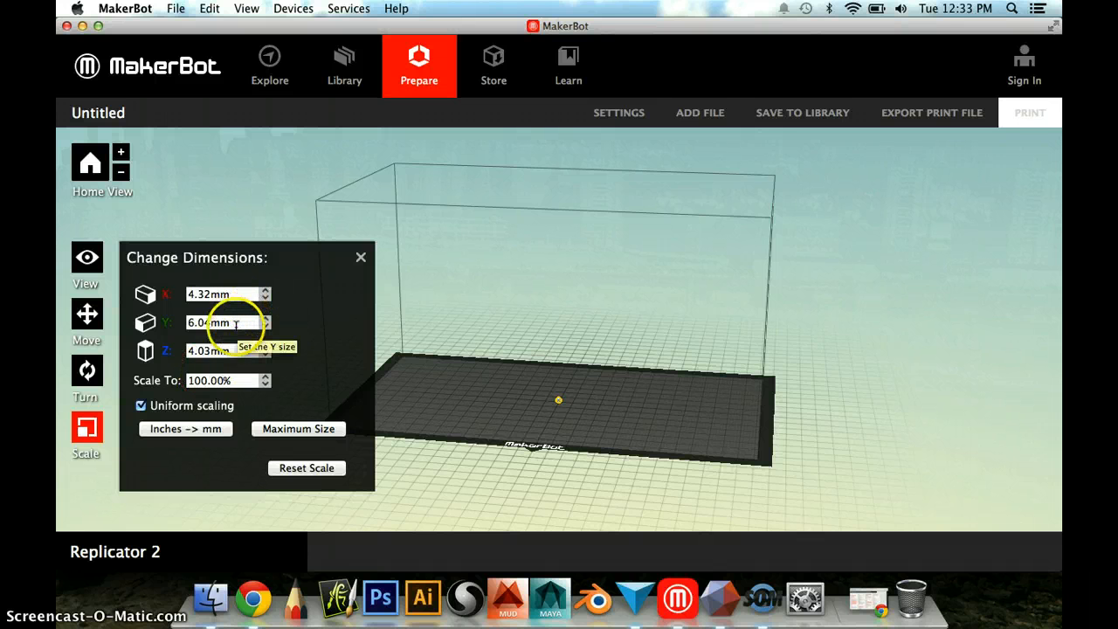
left_click(224, 322)
type("50")
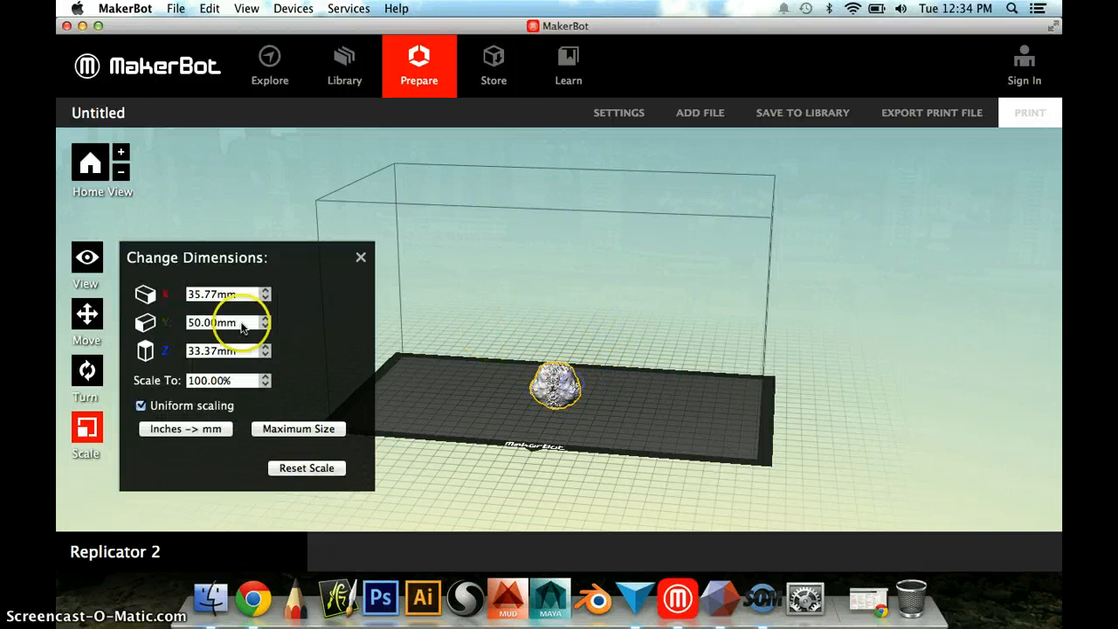
Turn the tree +90° about X so it stands upright, then bring up Change Position.
left_click(86, 370)
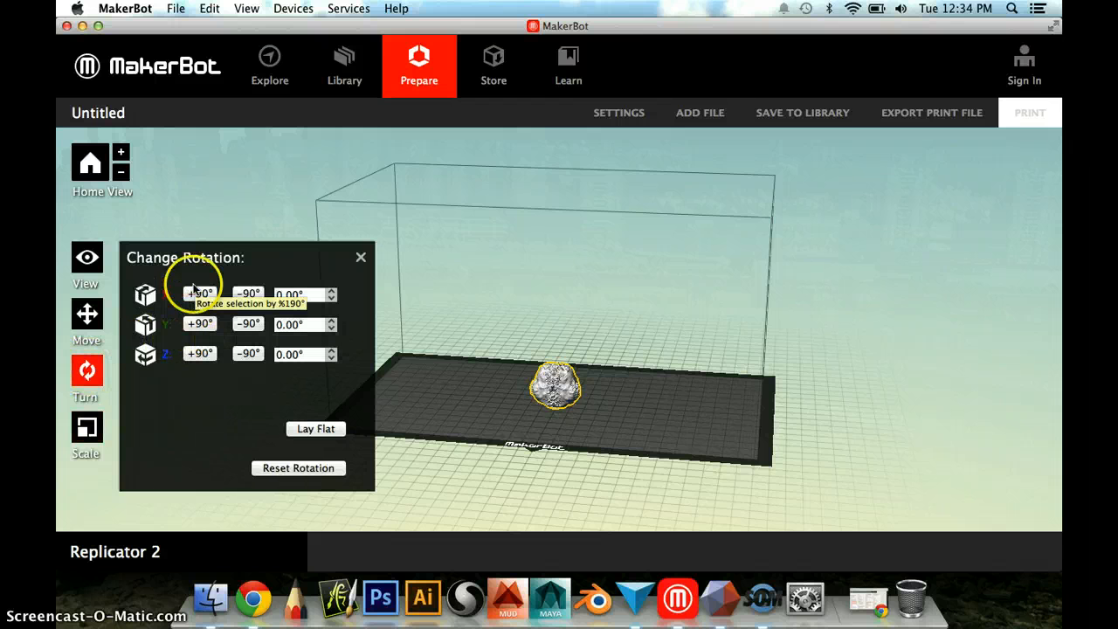
left_click(199, 293)
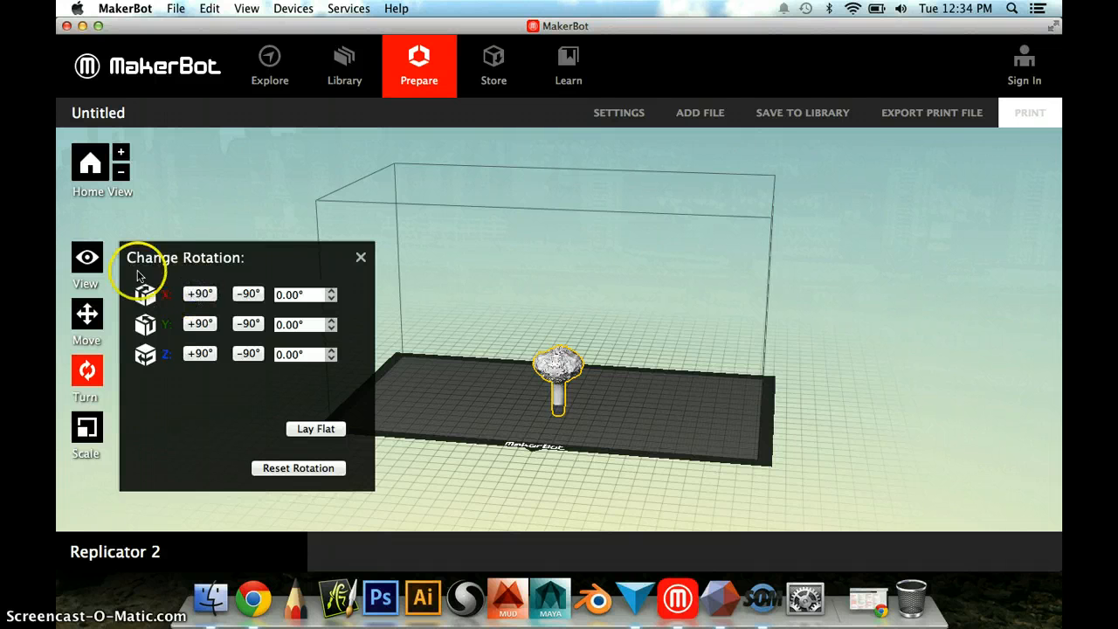
left_click(85, 316)
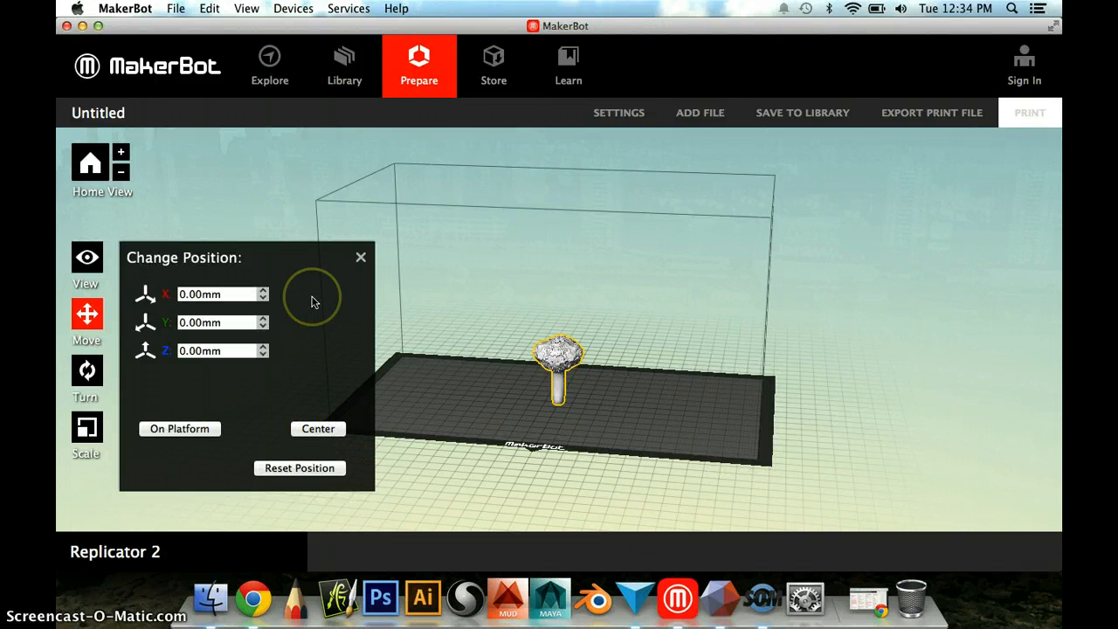
mouse_move(376, 266)
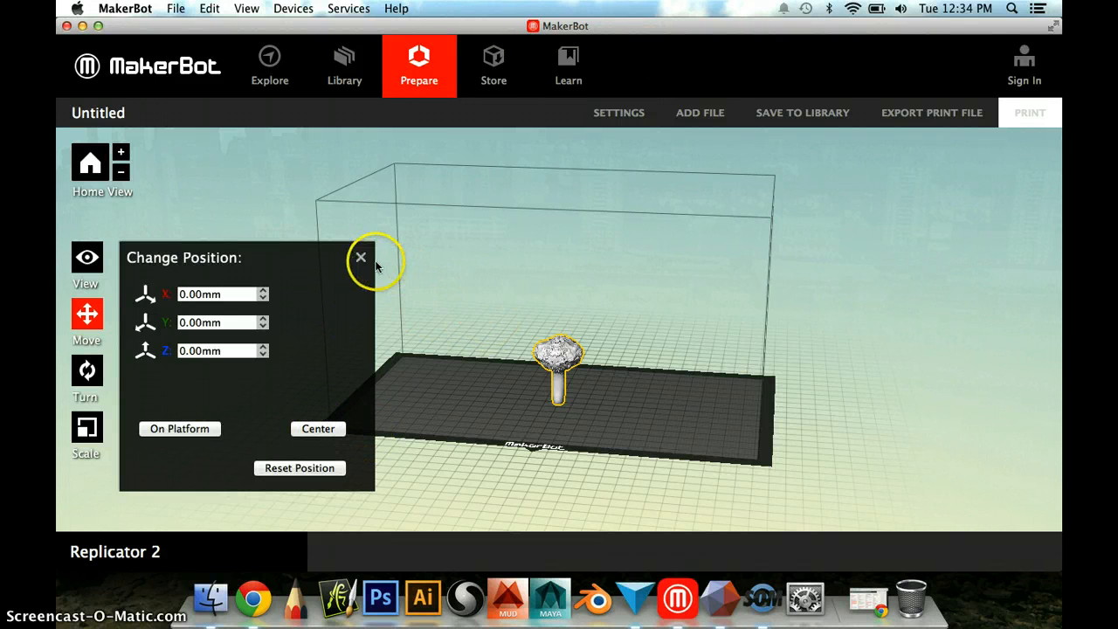
Export the print file and review the 37-minute, 6.74 g summary with rafts on, supports off.
left_click(360, 259)
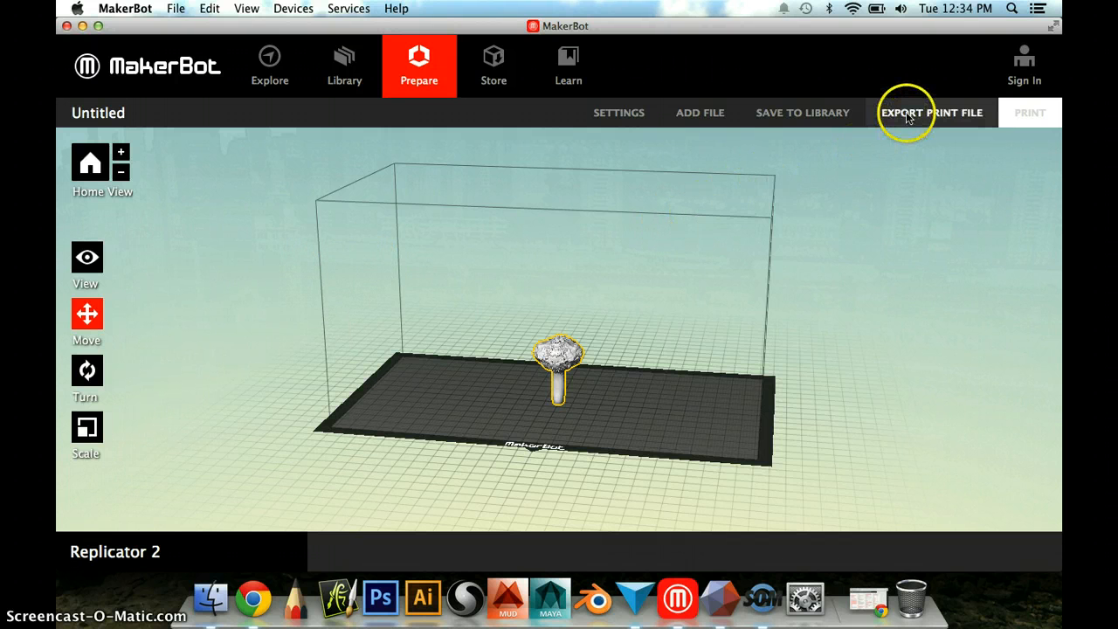
left_click(931, 112)
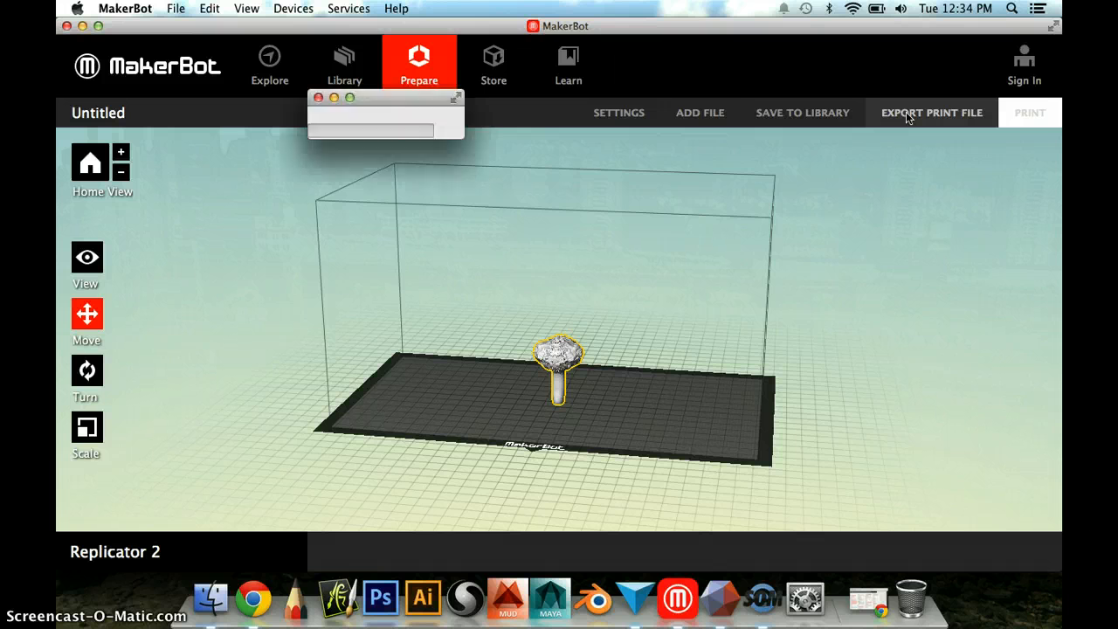
left_click(930, 111)
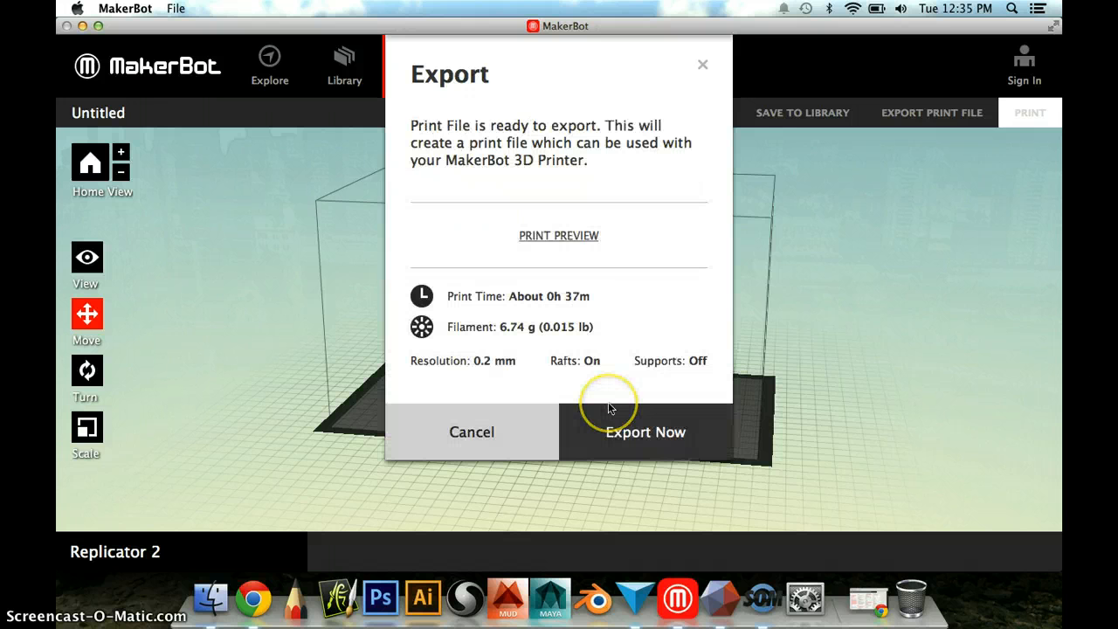
mouse_move(503, 296)
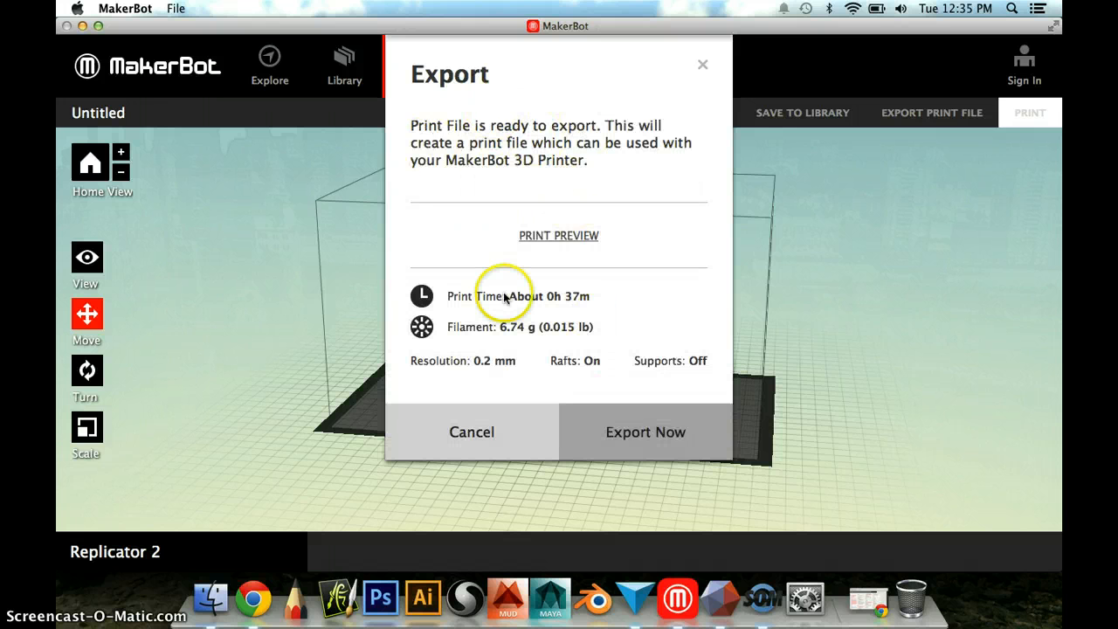
mouse_move(573, 308)
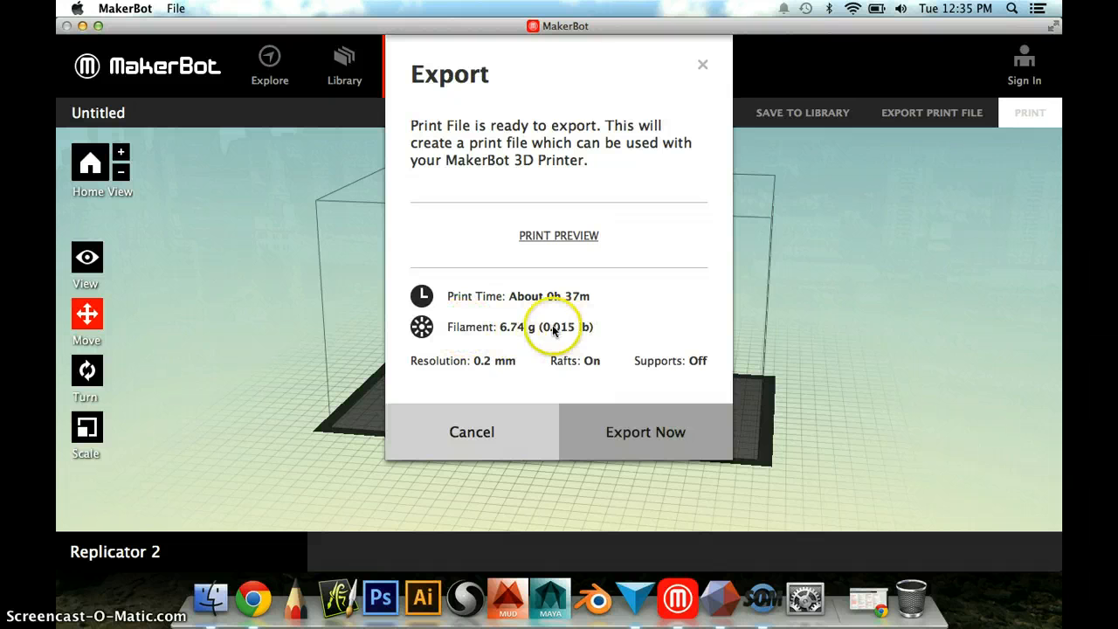
mouse_move(601, 367)
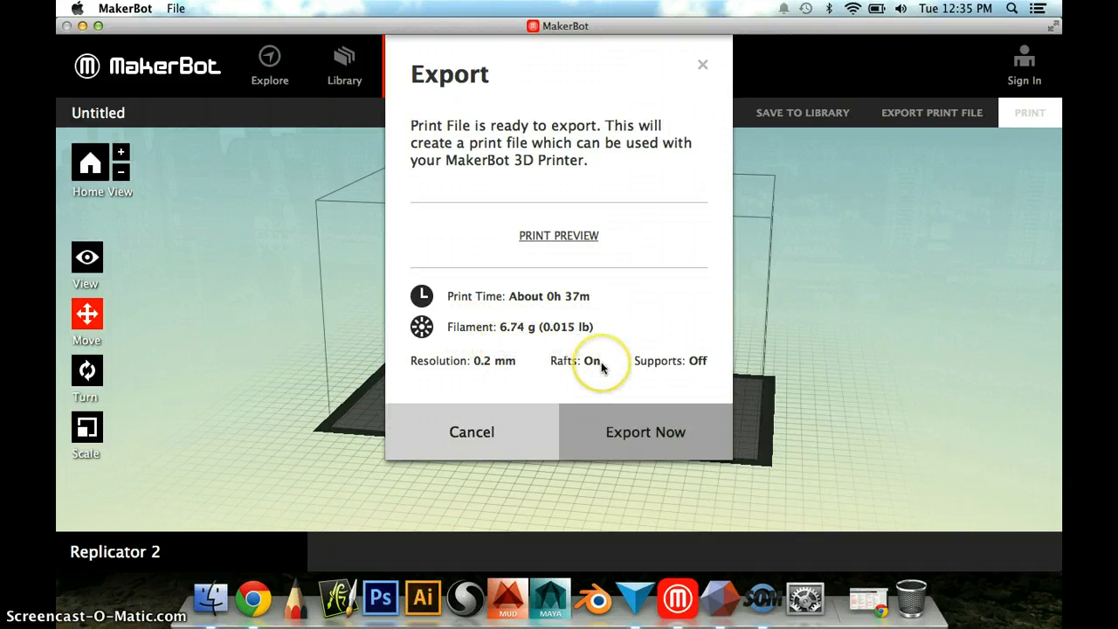
left_click(646, 431)
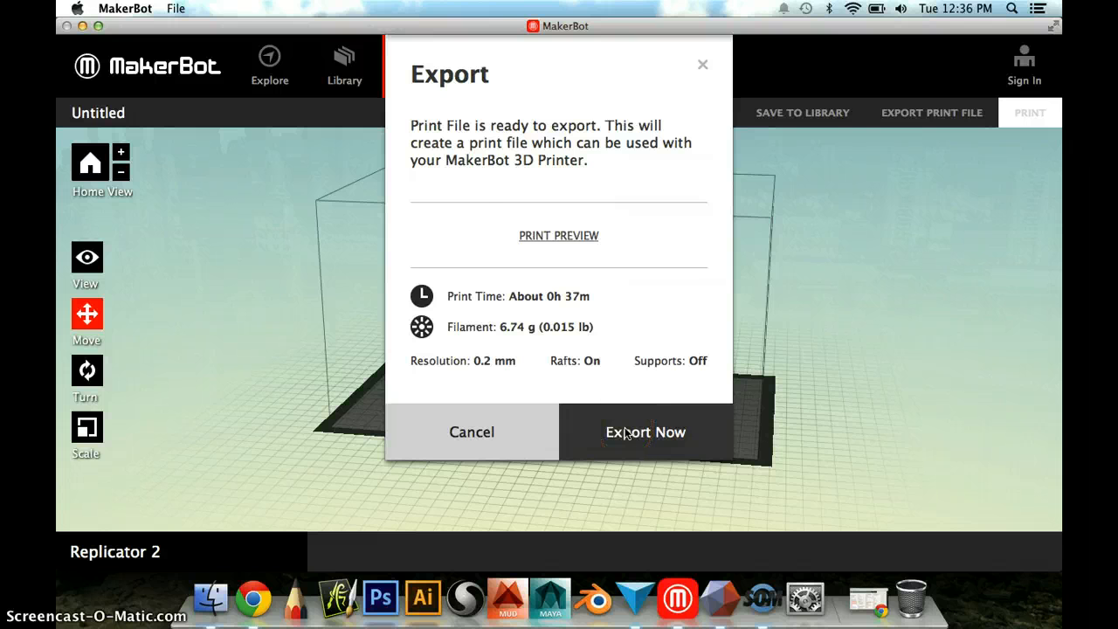
Export the print file and set the save location to Documents (after briefly choosing Things).
left_click(646, 431)
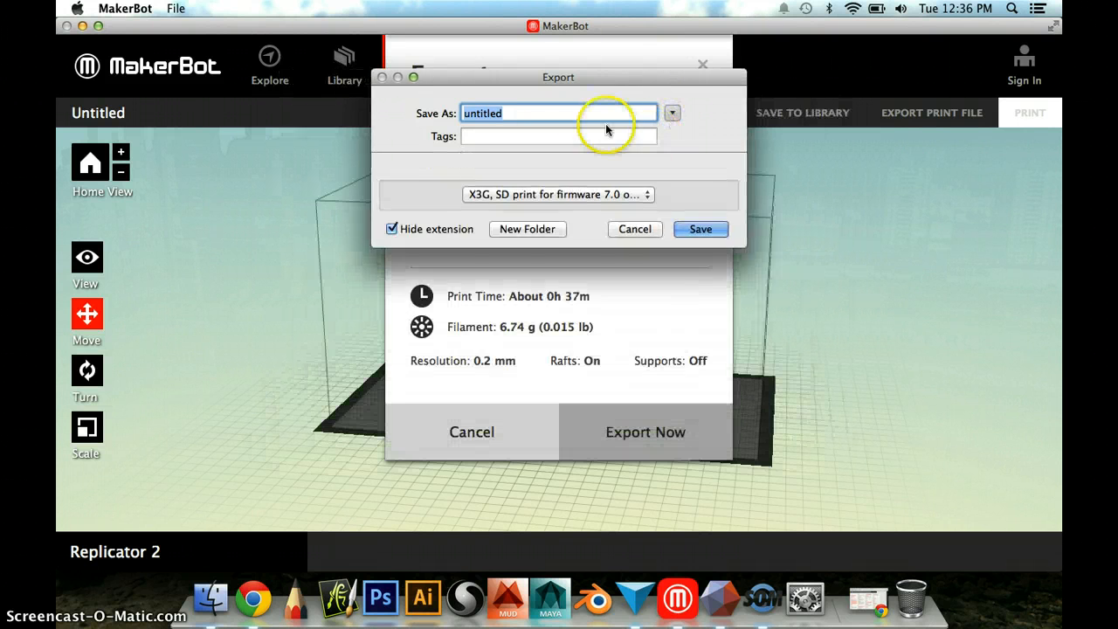
left_click(671, 111)
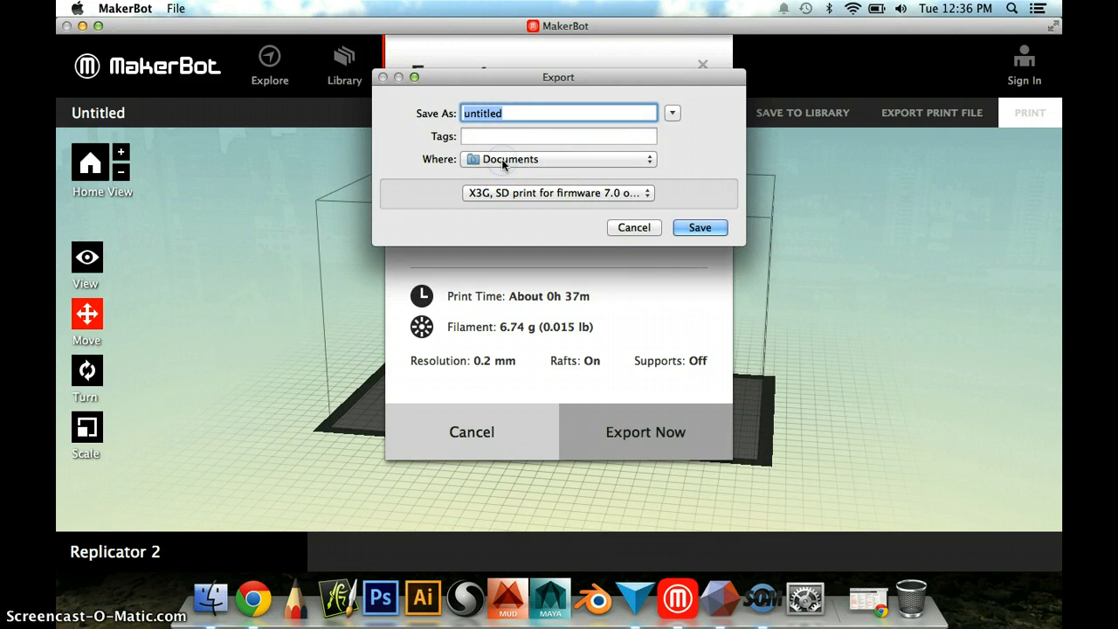
left_click(557, 159)
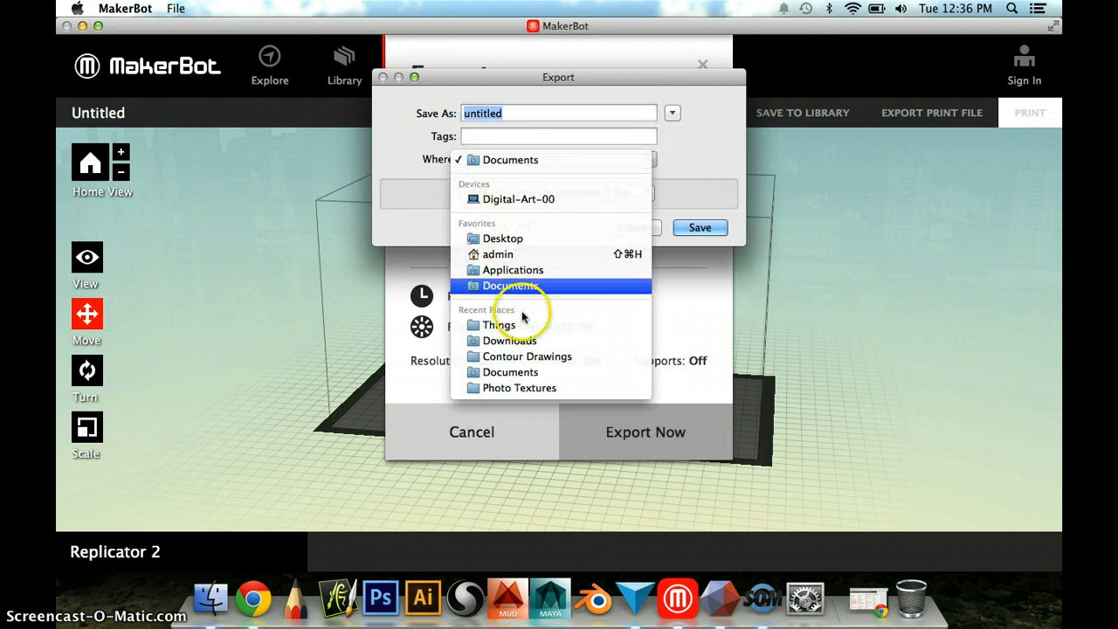
left_click(500, 325)
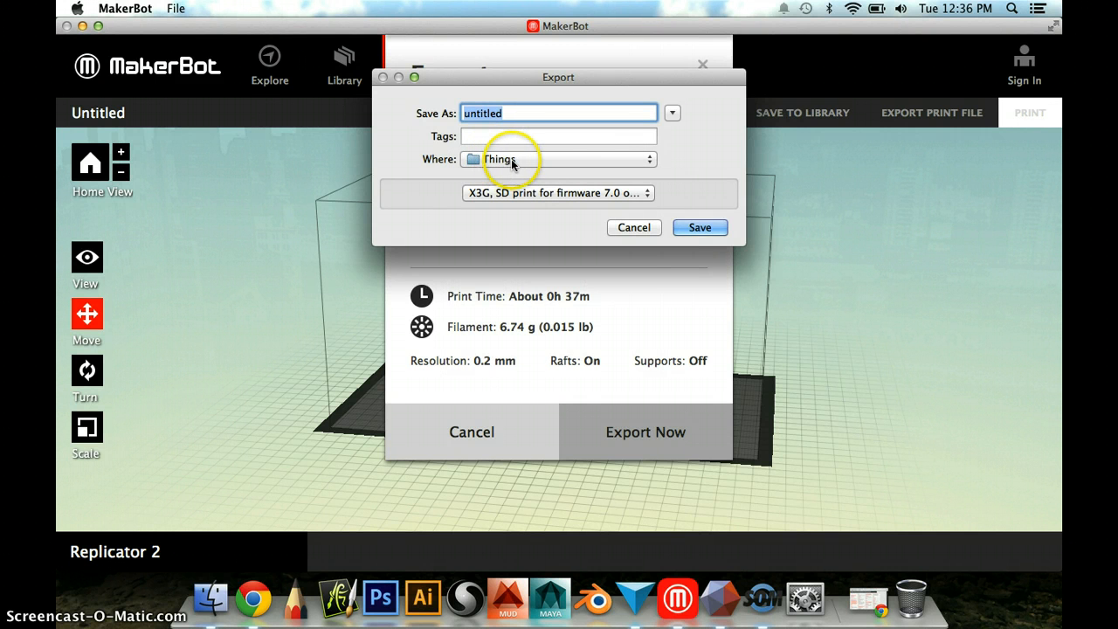
left_click(559, 159)
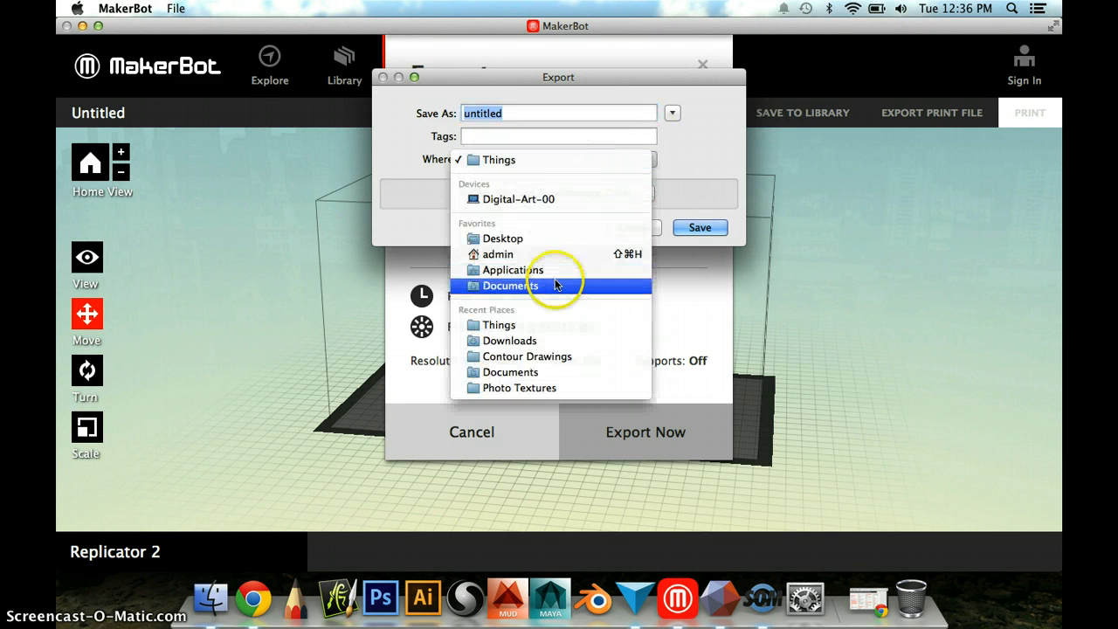
left_click(510, 286)
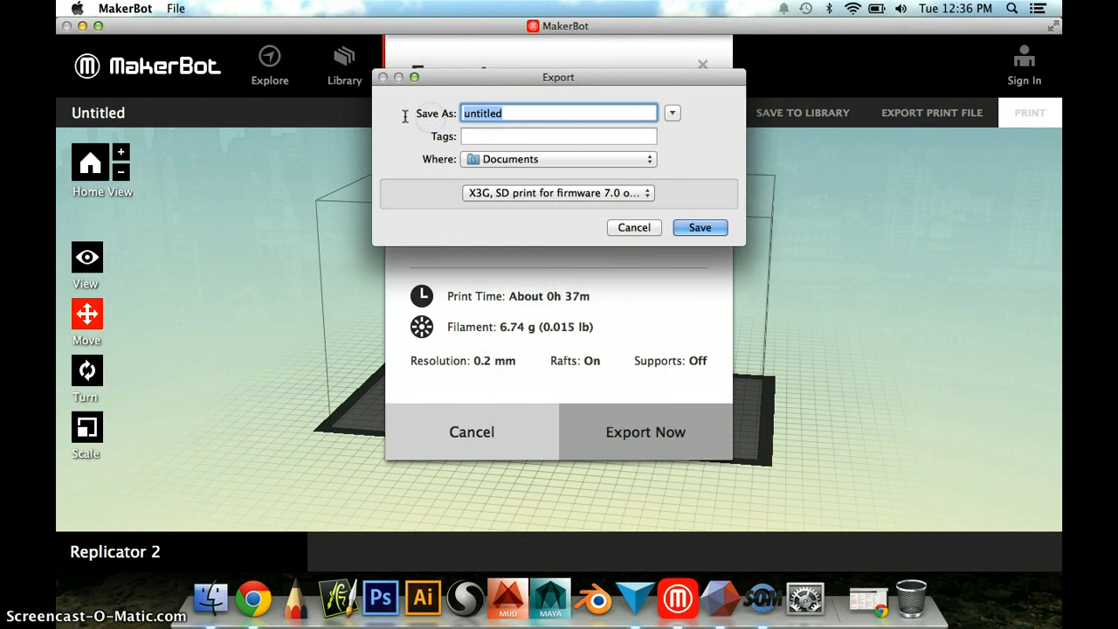
Name the X3G file Fry_Tree_House and save it.
type("Fry_T")
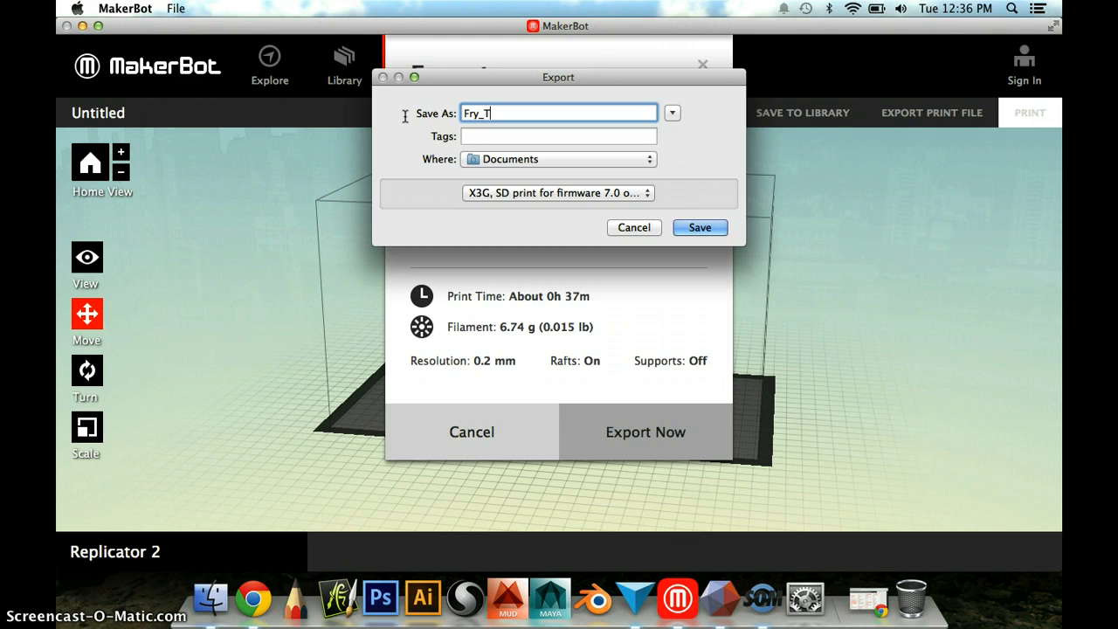
type("ree")
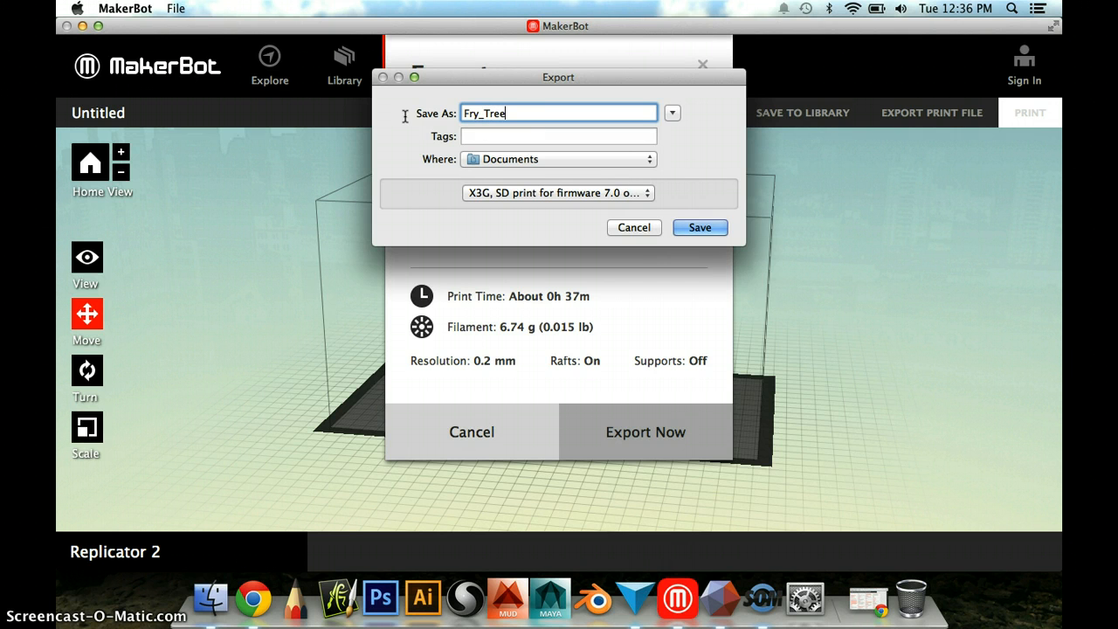
type("_House")
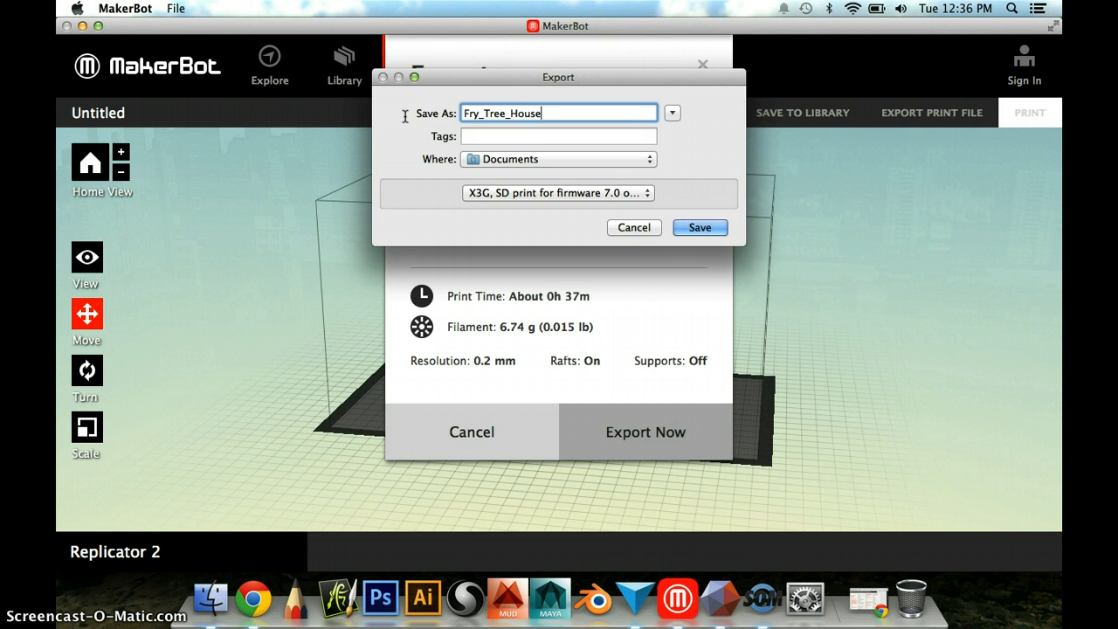
left_click(698, 227)
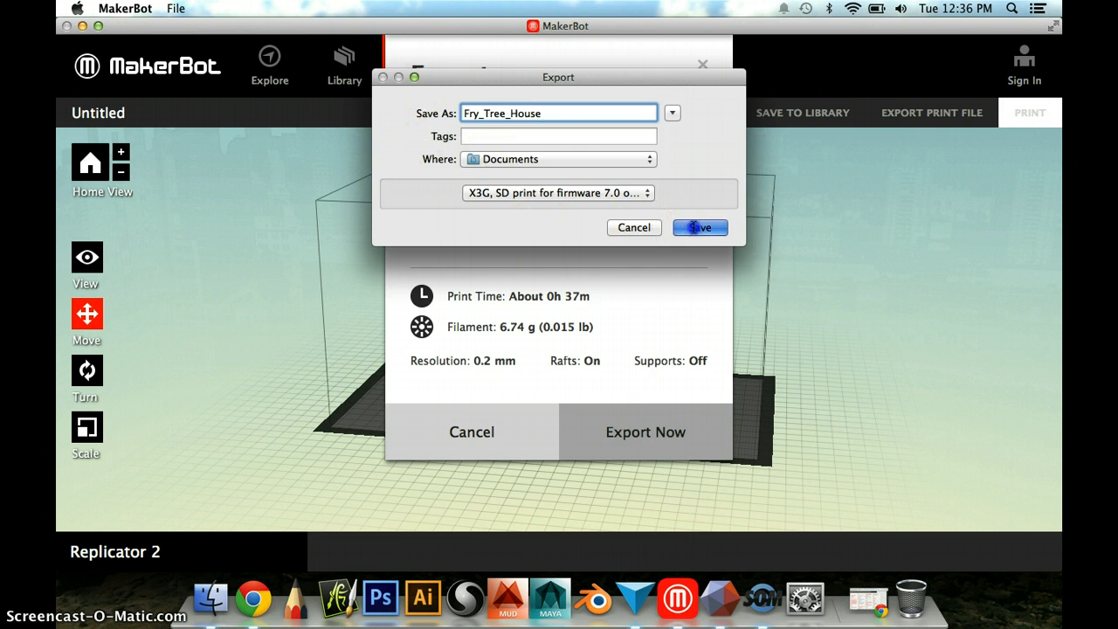
left_click(698, 227)
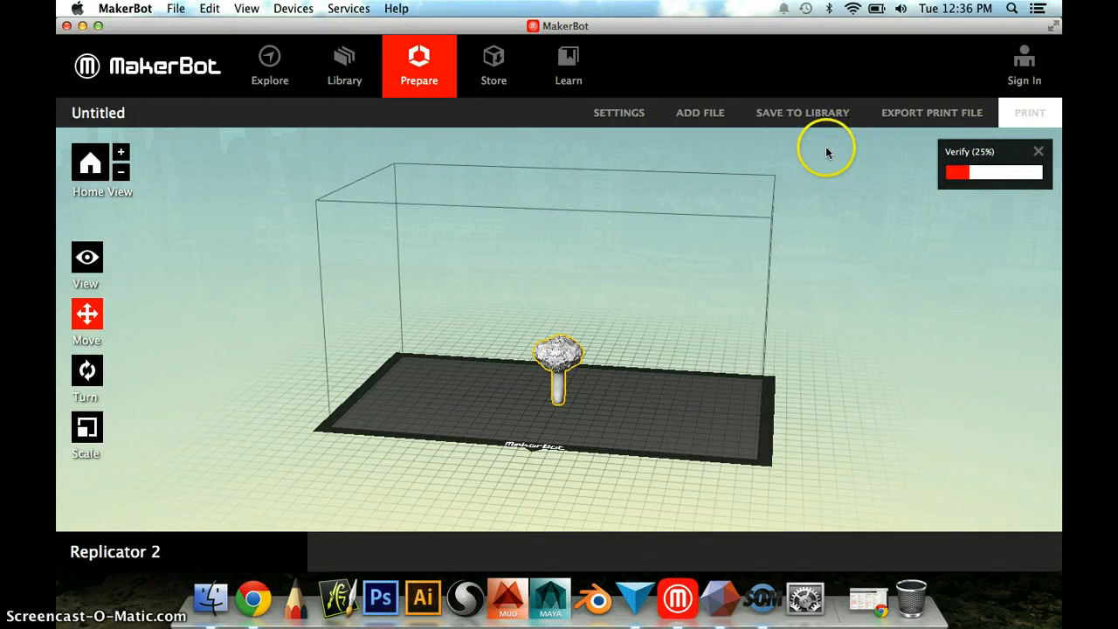
mouse_move(796, 262)
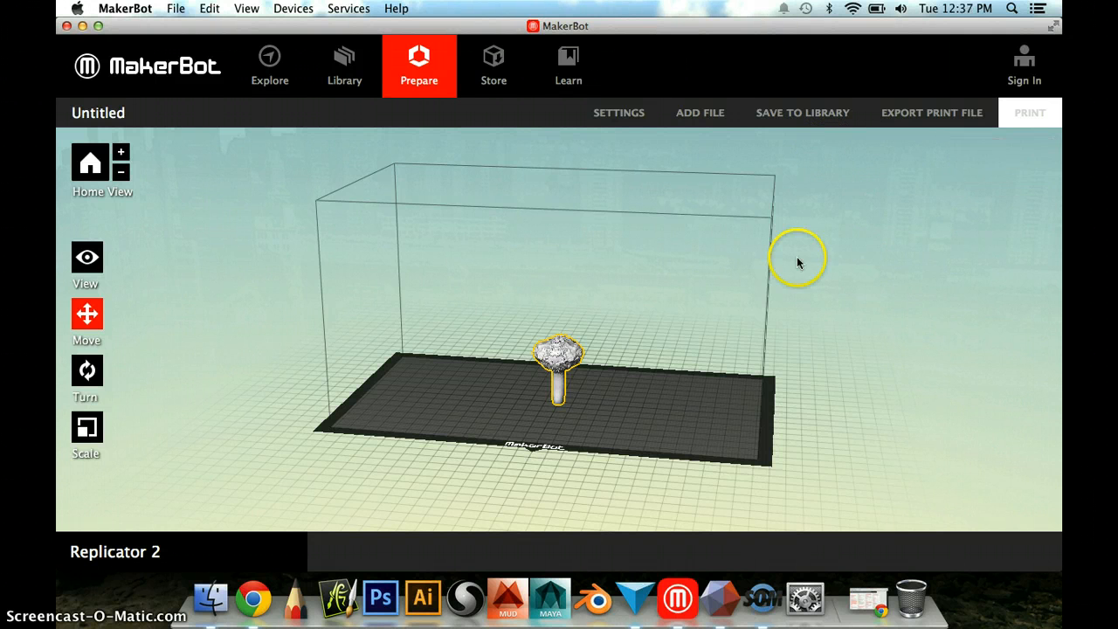
mouse_move(224, 580)
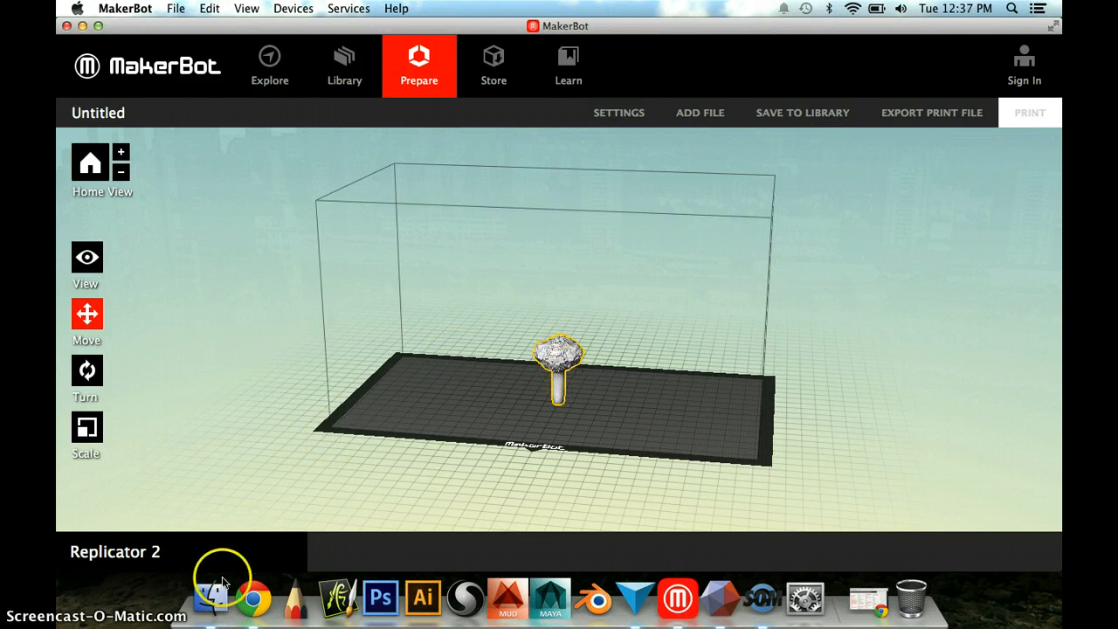
mouse_move(254, 597)
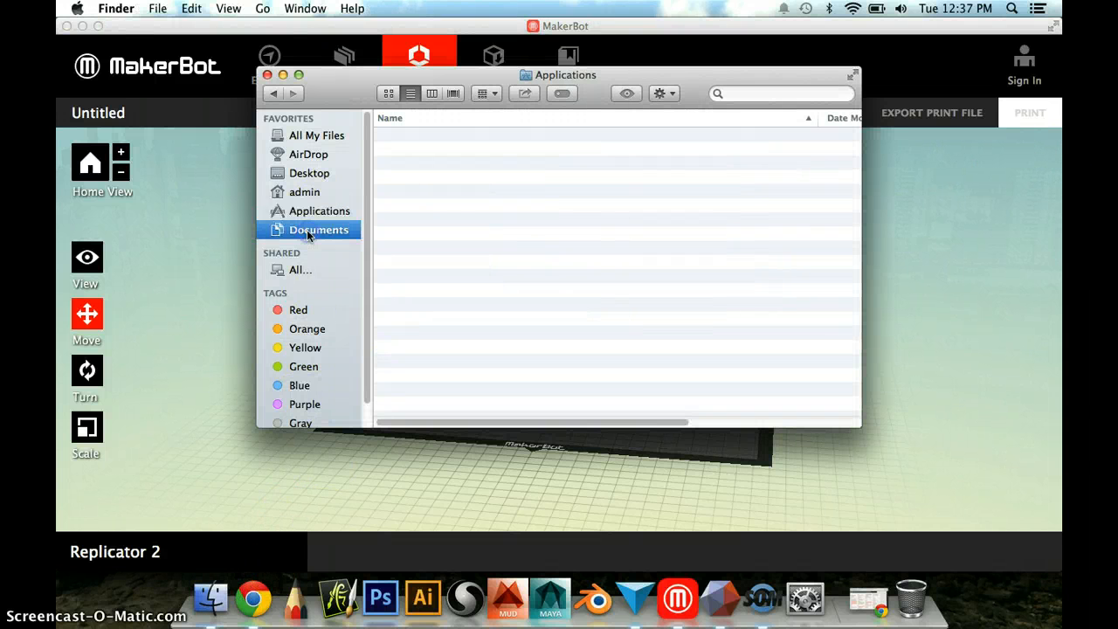
Show Documents in Finder and select the exported Fry_Tree_House.x3g file.
left_click(318, 228)
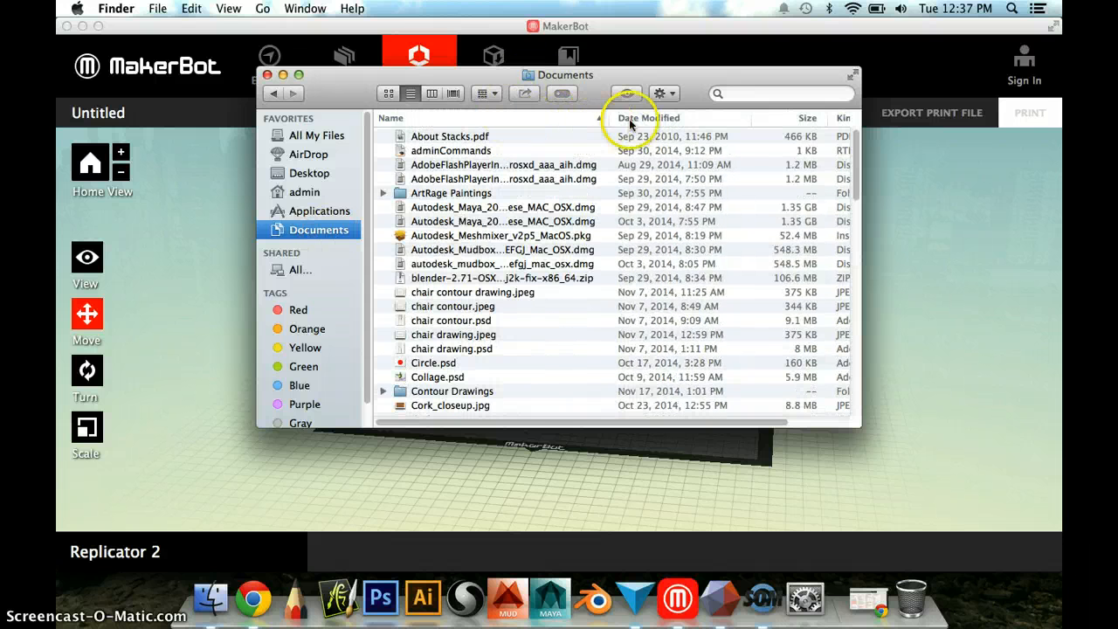
scroll("down", 3)
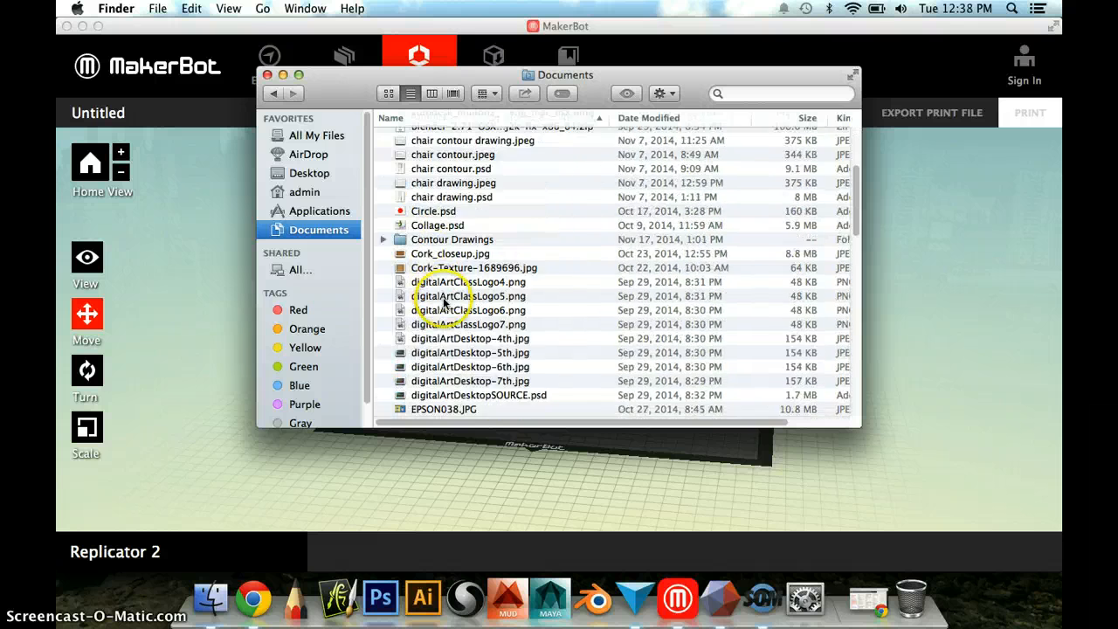
scroll("down", 3)
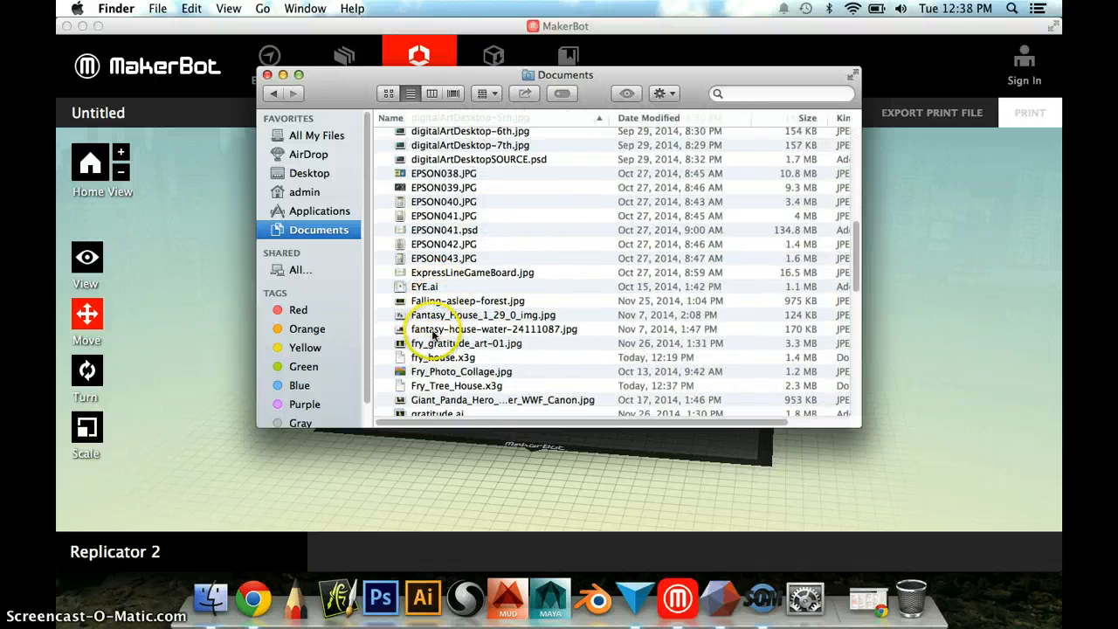
scroll("down", 3)
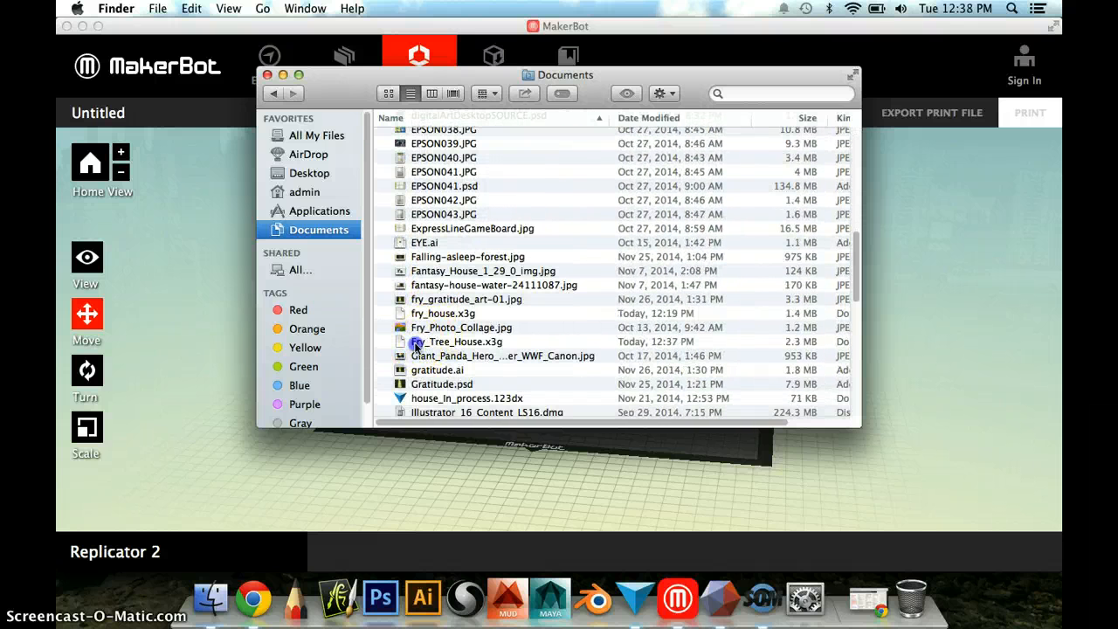
left_click(458, 341)
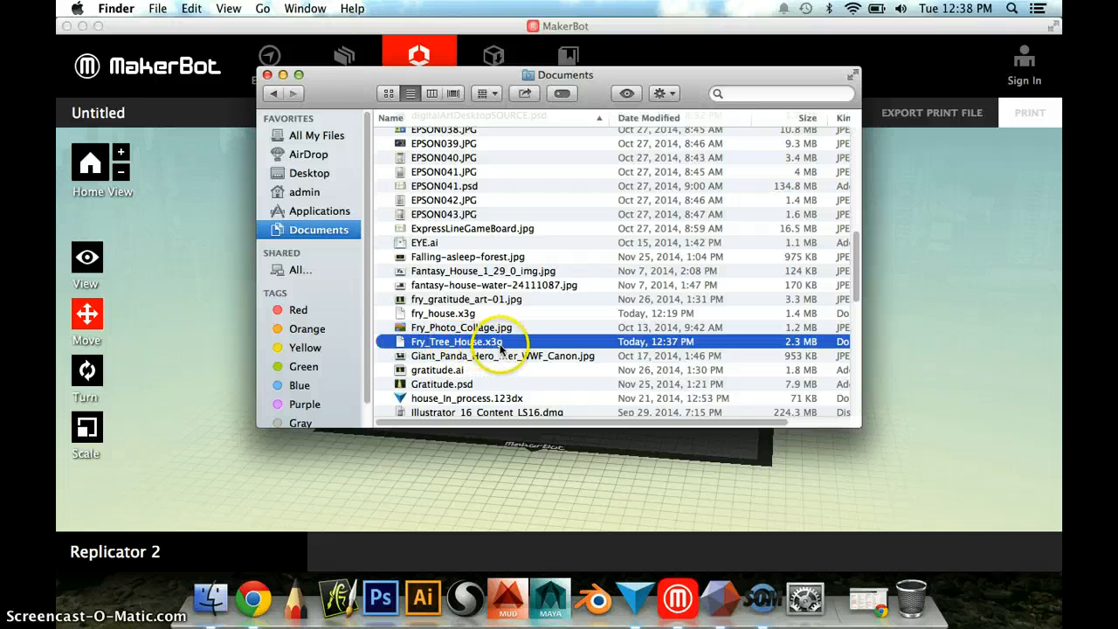
mouse_move(505, 356)
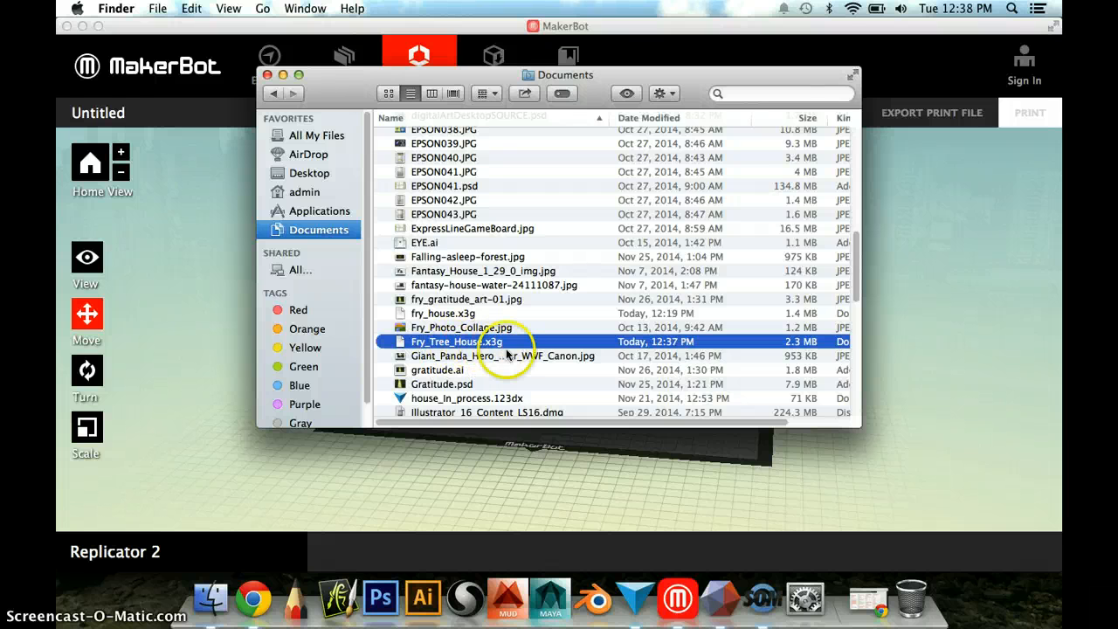